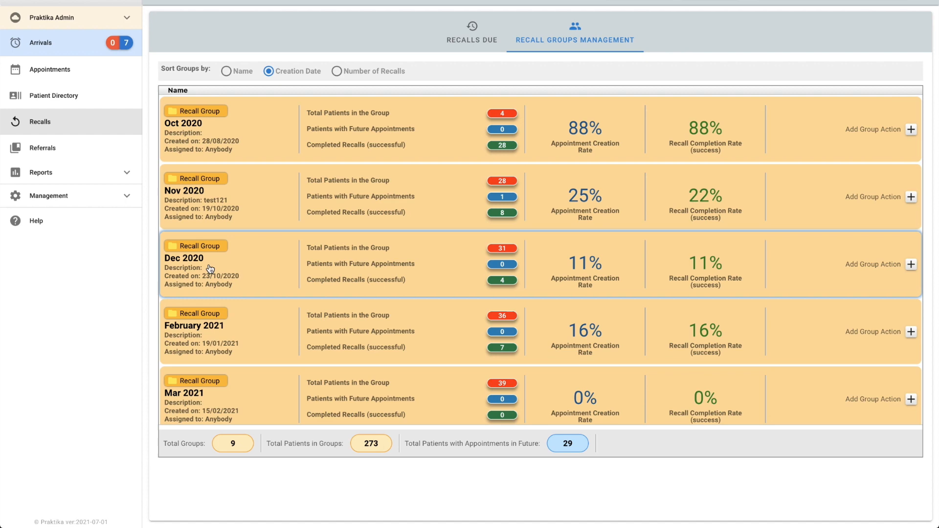
- Scroll through the Nov 2020 group's list of 28 ticked patient recalls
scroll("down", 3)
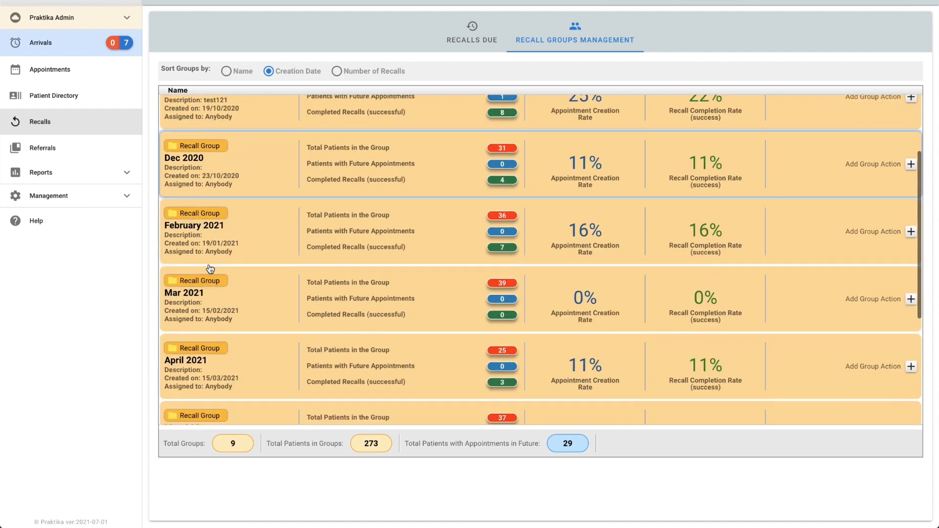
scroll("down", 3)
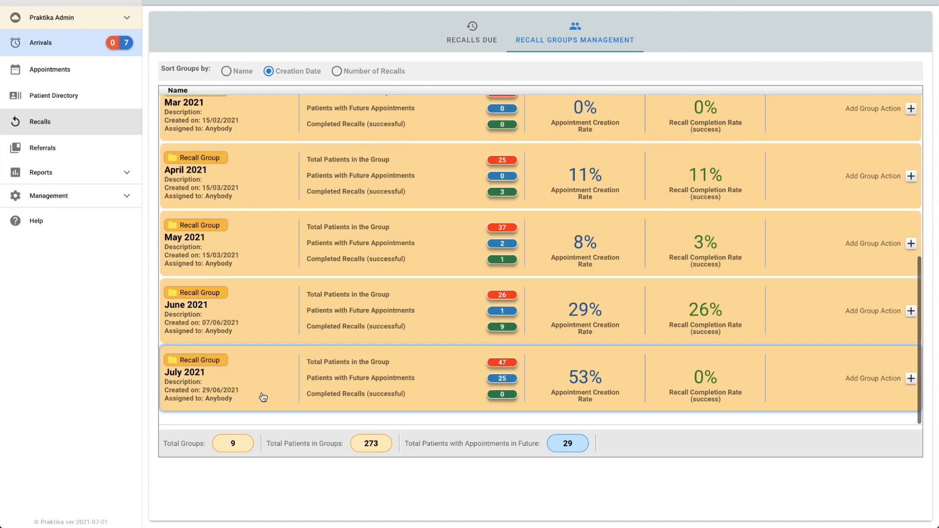
mouse_move(282, 392)
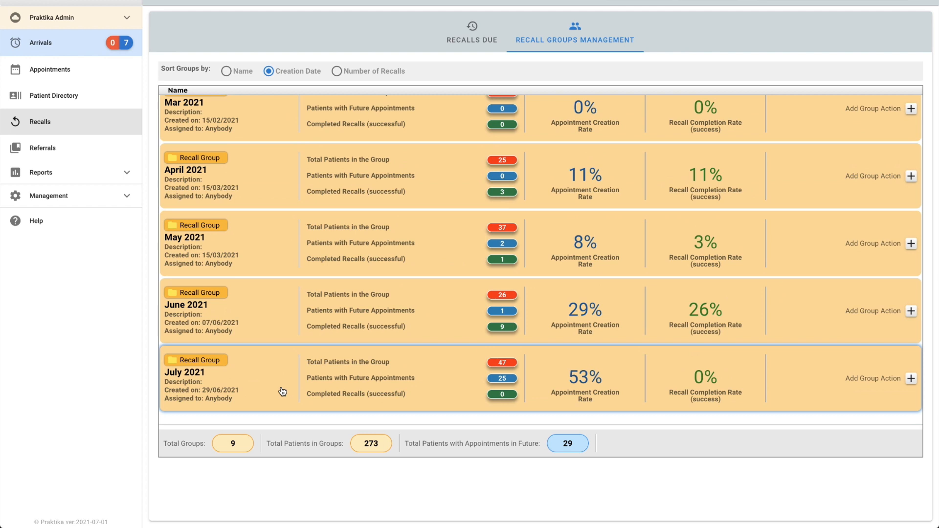
scroll("up", 3)
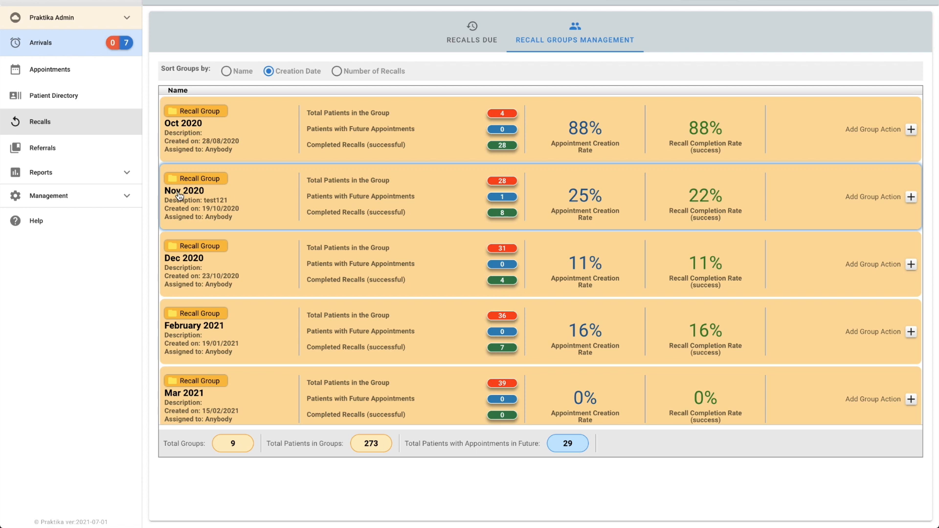
mouse_move(187, 186)
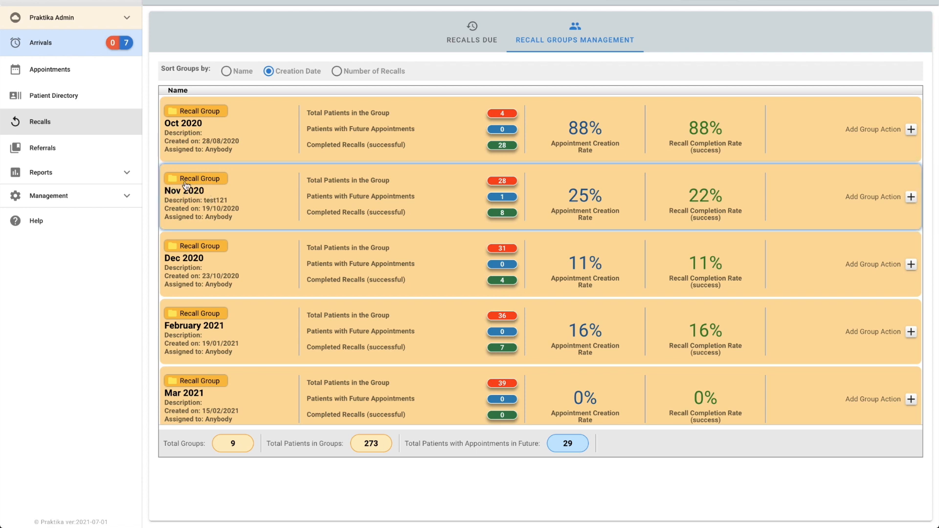
mouse_move(214, 206)
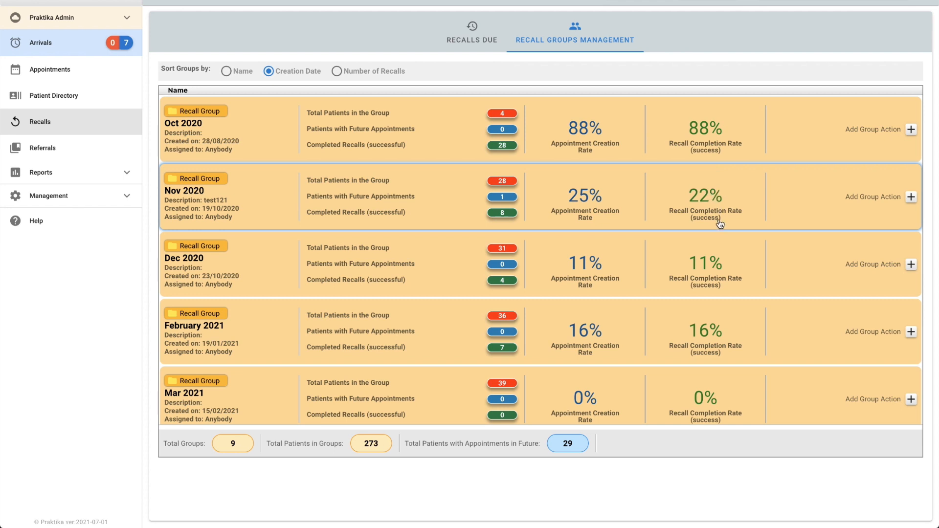
mouse_move(579, 204)
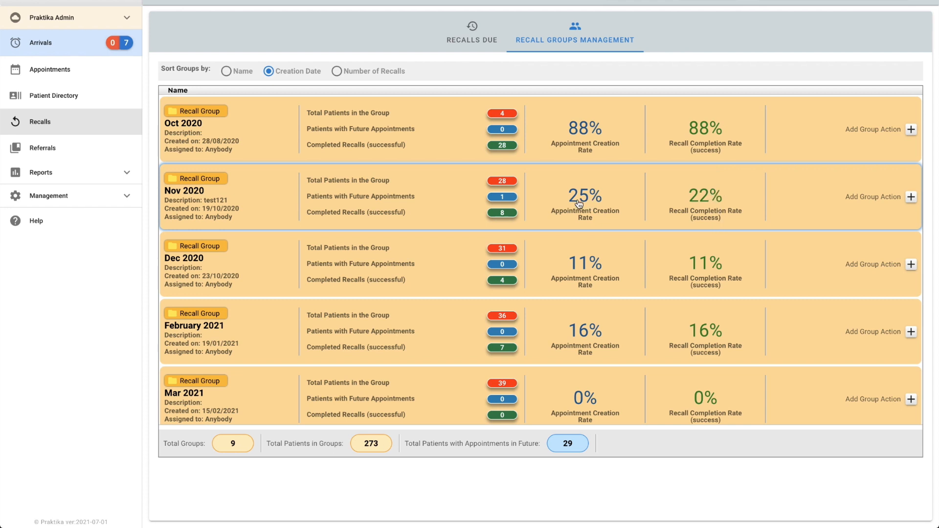
mouse_move(582, 208)
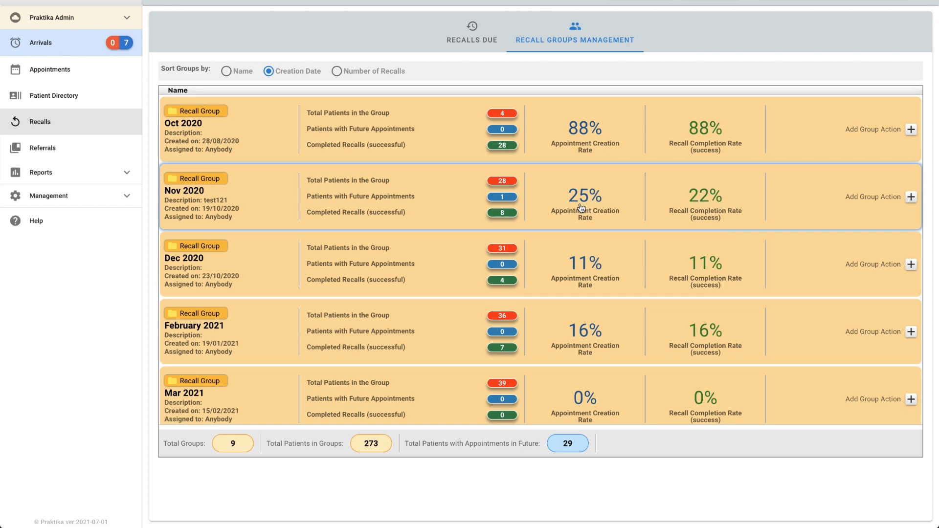
mouse_move(634, 203)
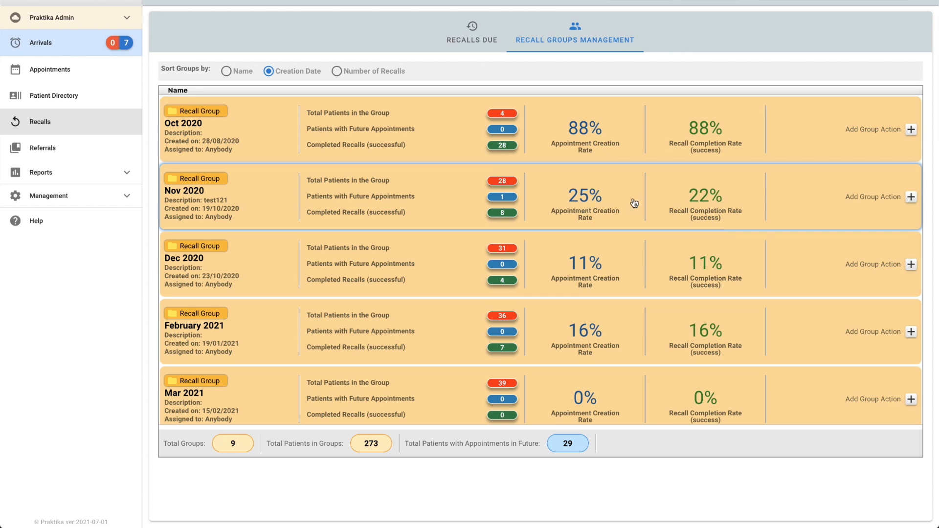
mouse_move(627, 205)
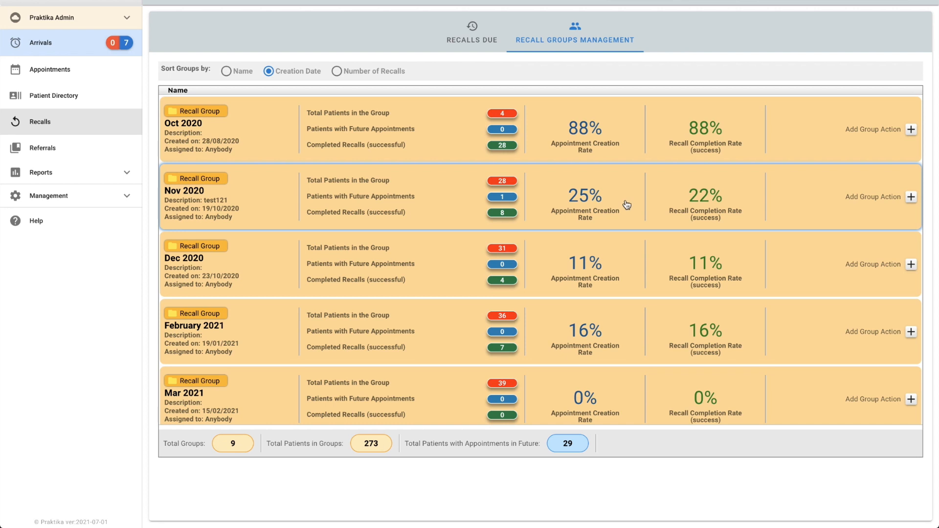
mouse_move(607, 205)
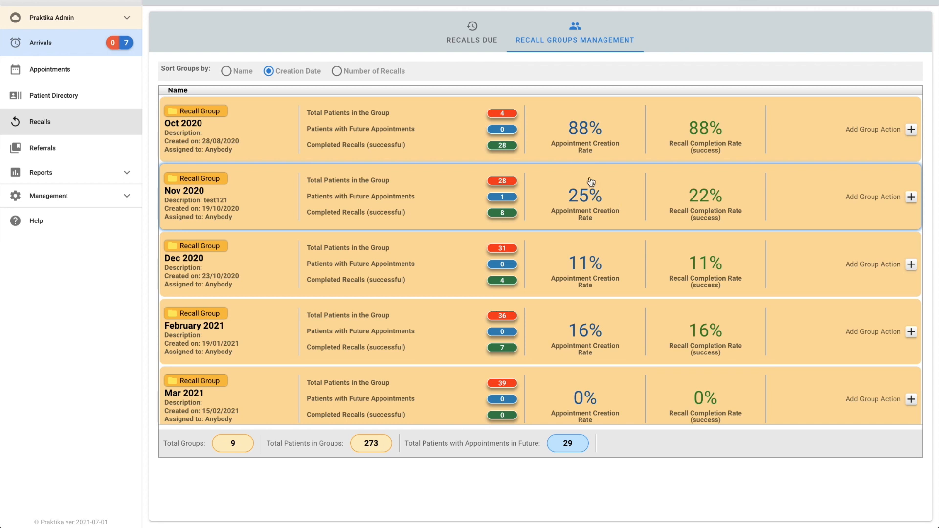
mouse_move(624, 189)
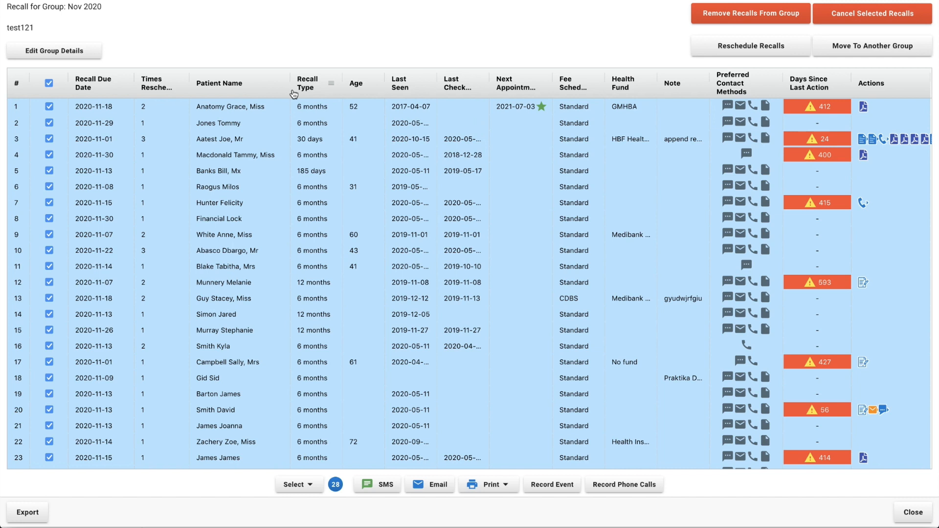
mouse_move(294, 67)
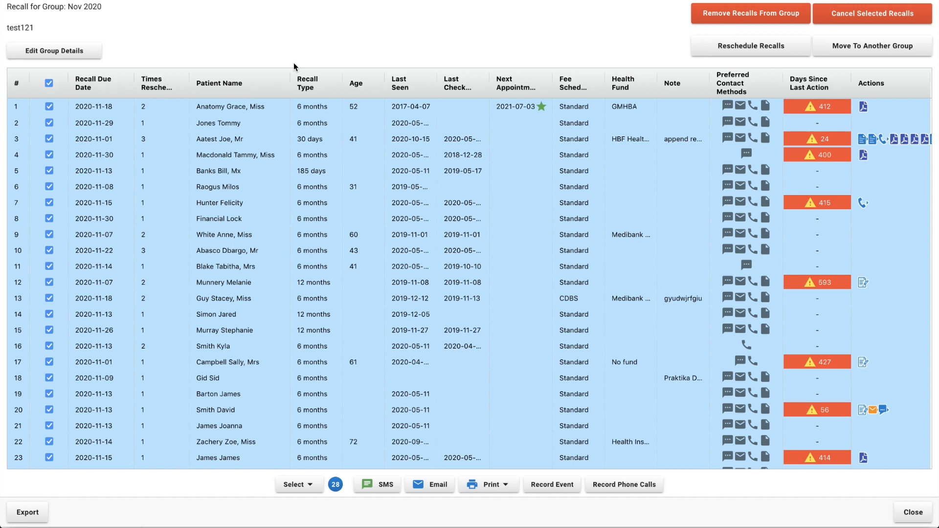
mouse_move(292, 86)
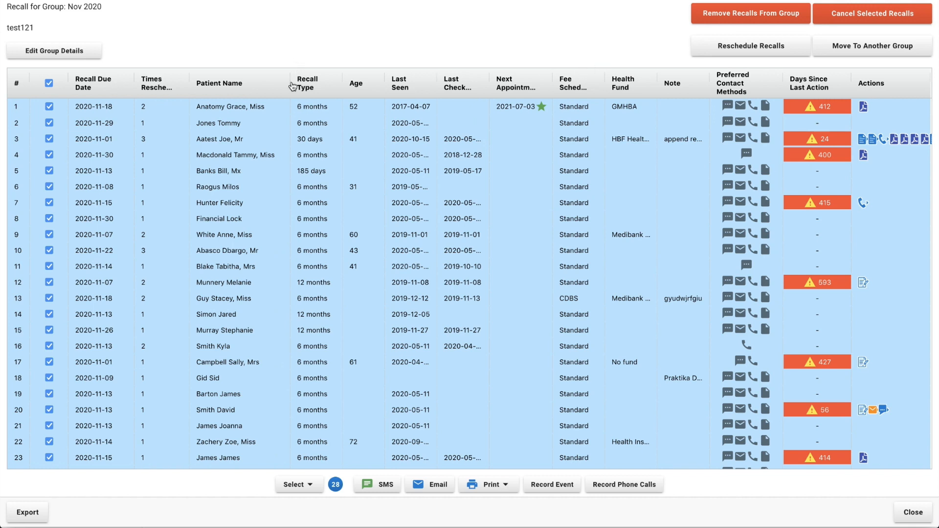
mouse_move(524, 105)
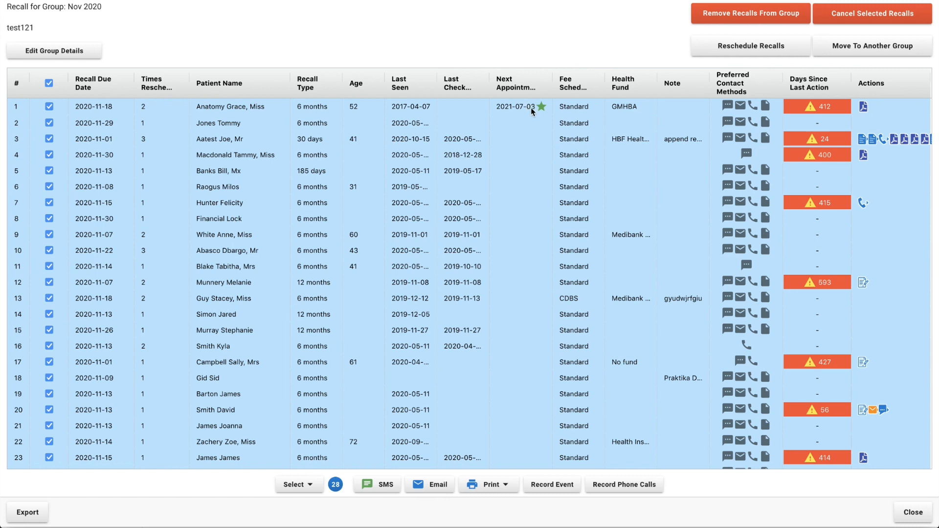
mouse_move(541, 111)
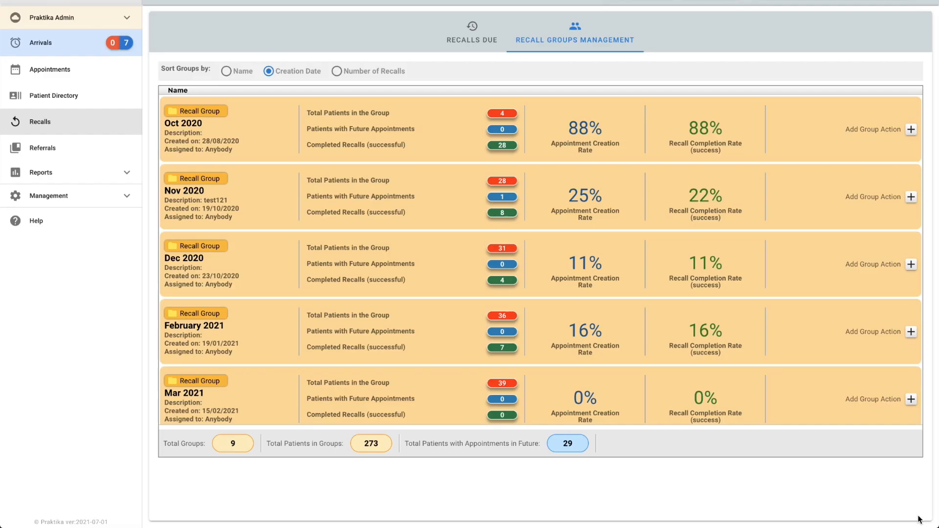
mouse_move(606, 196)
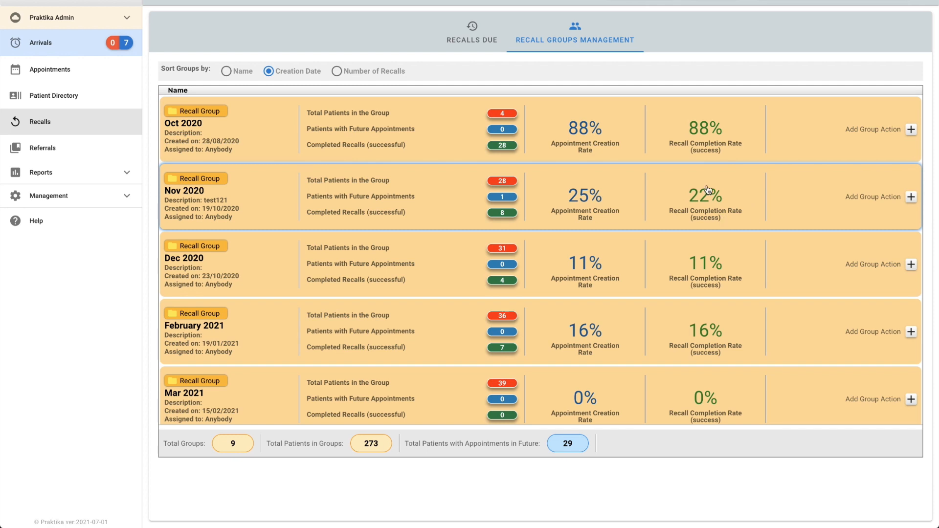
mouse_move(631, 206)
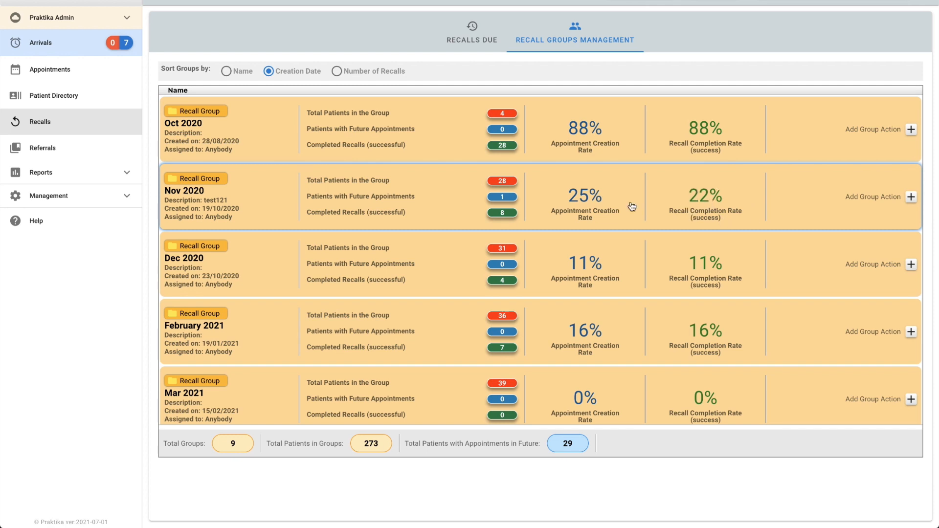
mouse_move(50, 70)
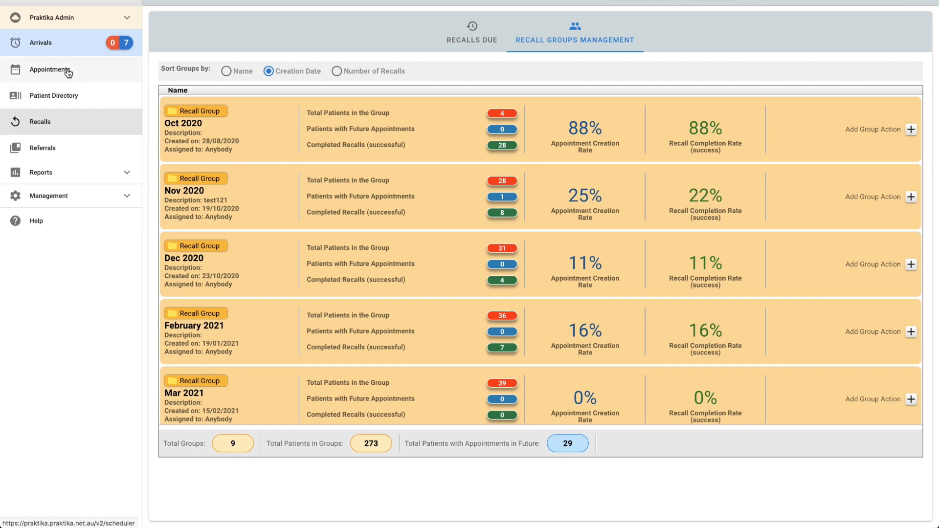
- Complete the patient's 10:15 am appointment on 2 July 2021 and view their file
left_click(49, 69)
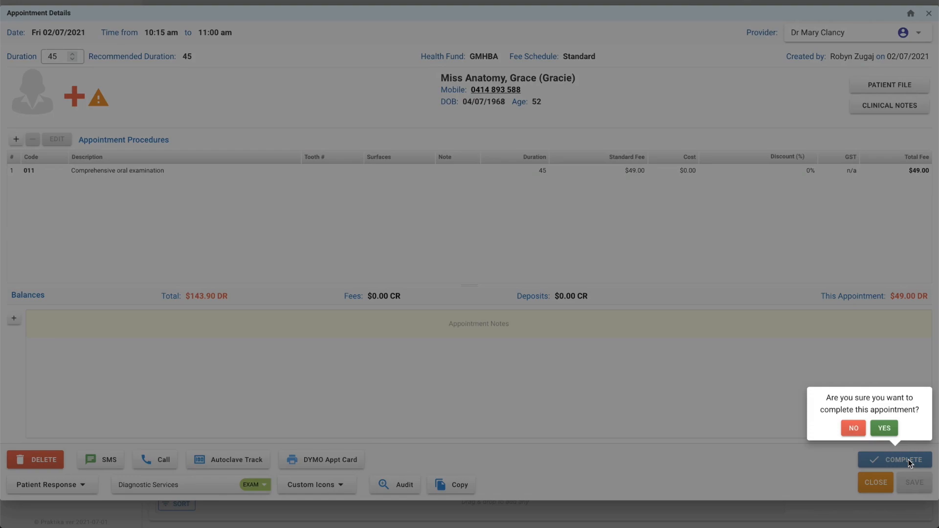
left_click(883, 427)
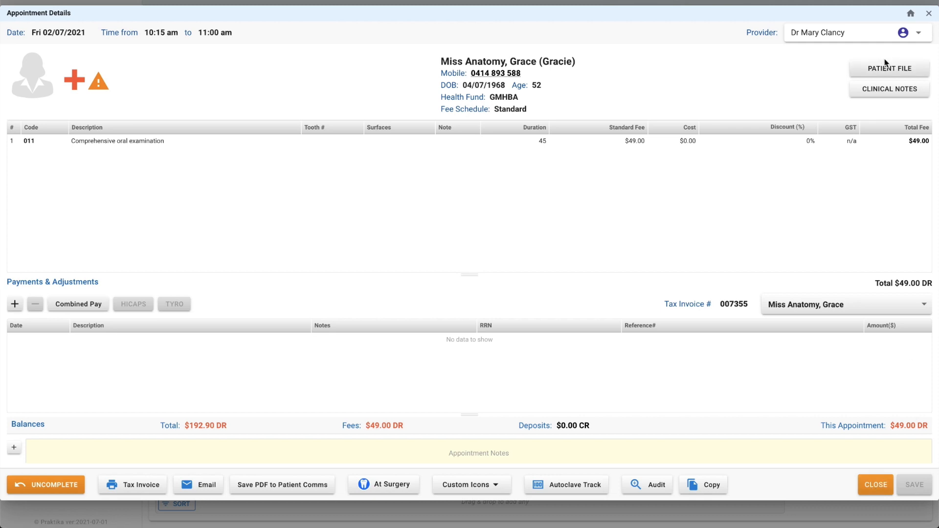
left_click(889, 68)
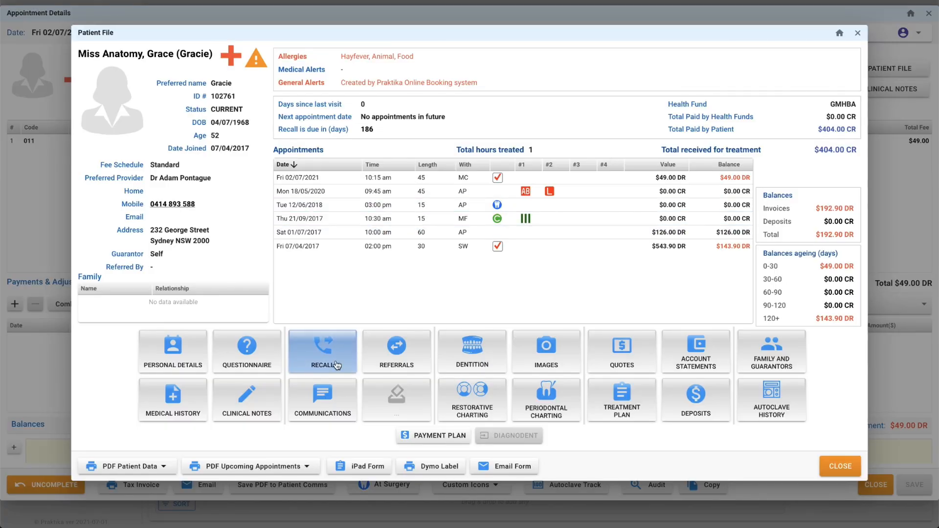
- Review the patient's six-month recall for 4 January 2022, then return to the calendar
left_click(322, 352)
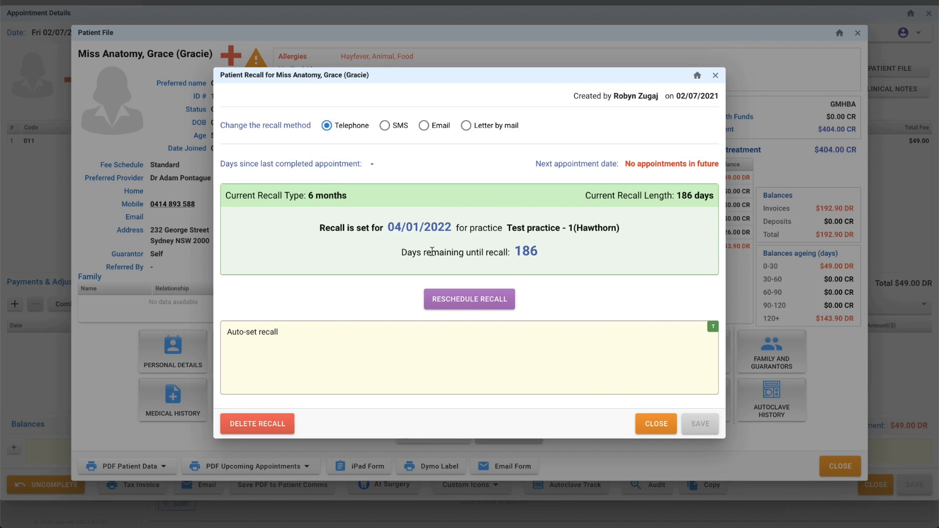
mouse_move(427, 213)
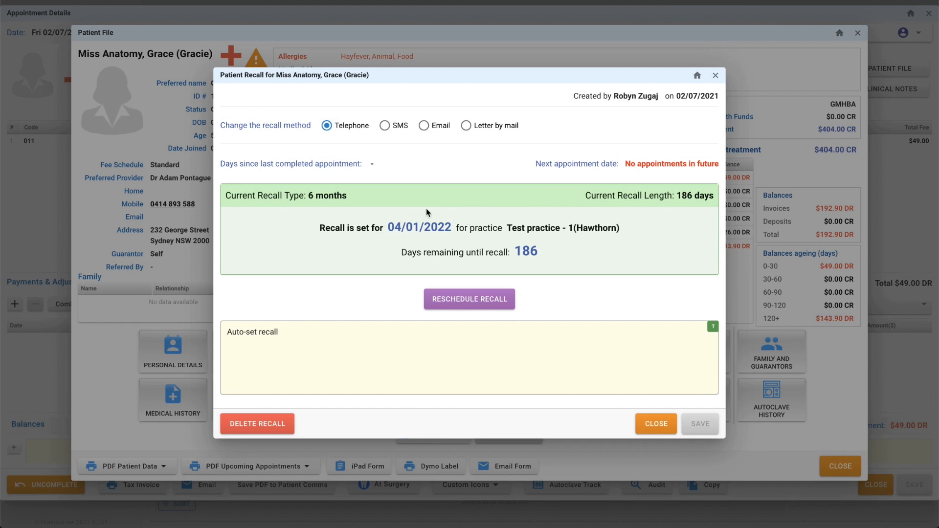
mouse_move(445, 227)
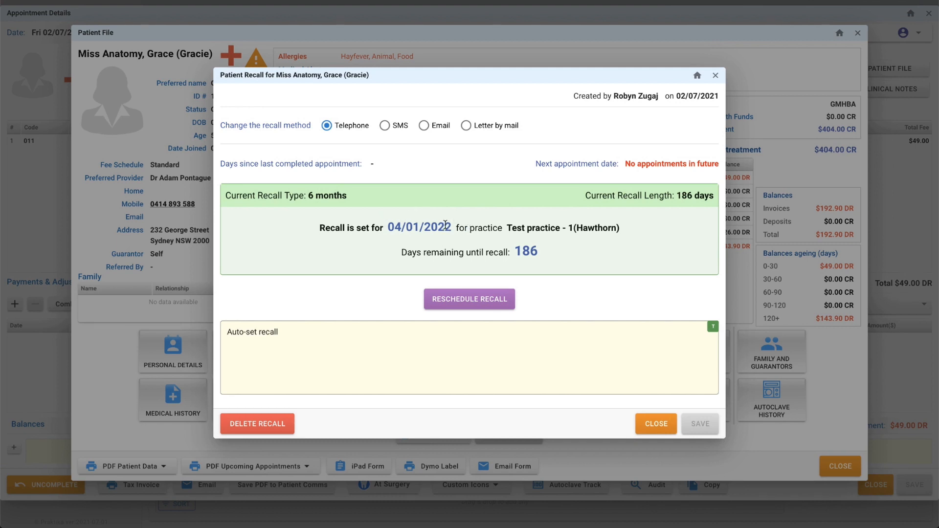
left_click(655, 424)
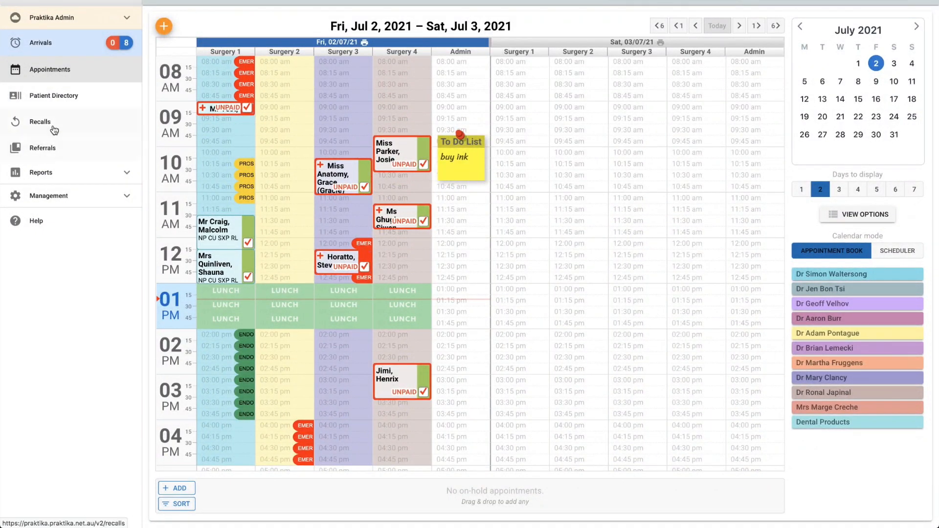
- Show the Recall Groups Management overview listing nine groups from Oct 2020
left_click(40, 122)
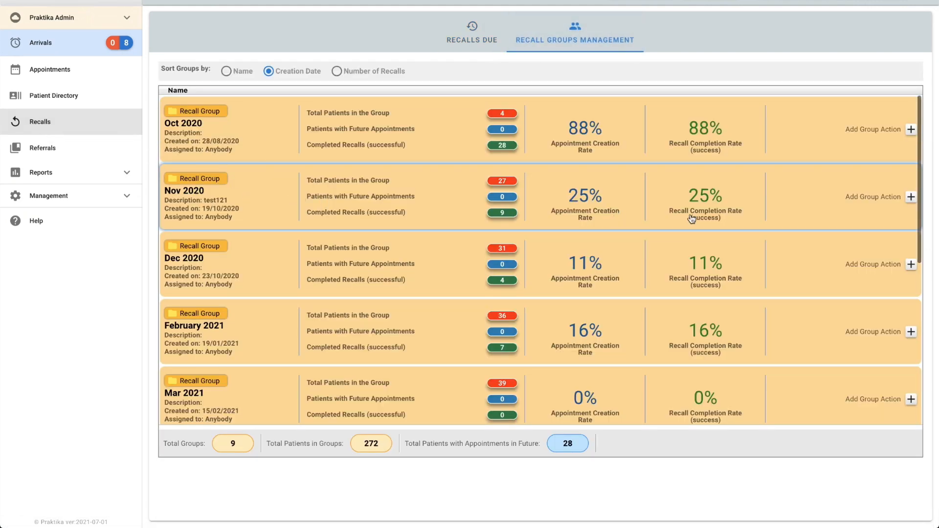
mouse_move(656, 208)
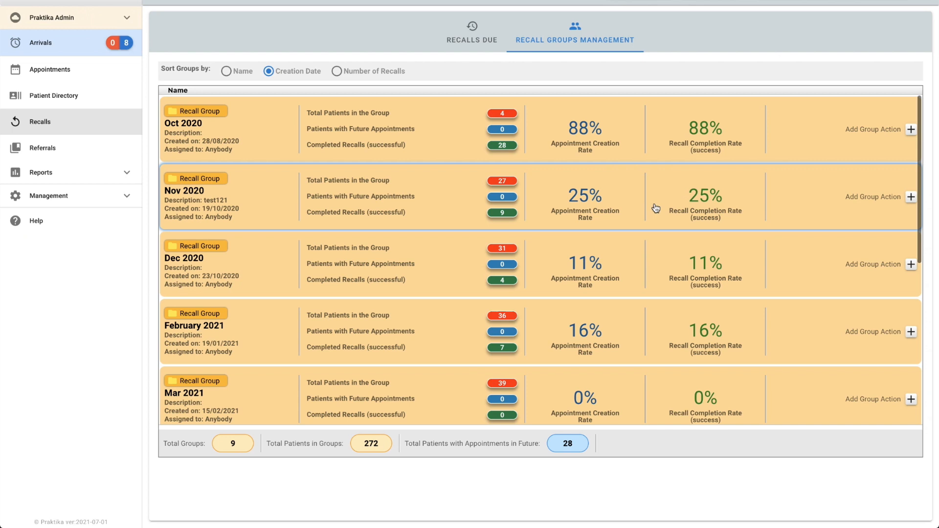
mouse_move(506, 216)
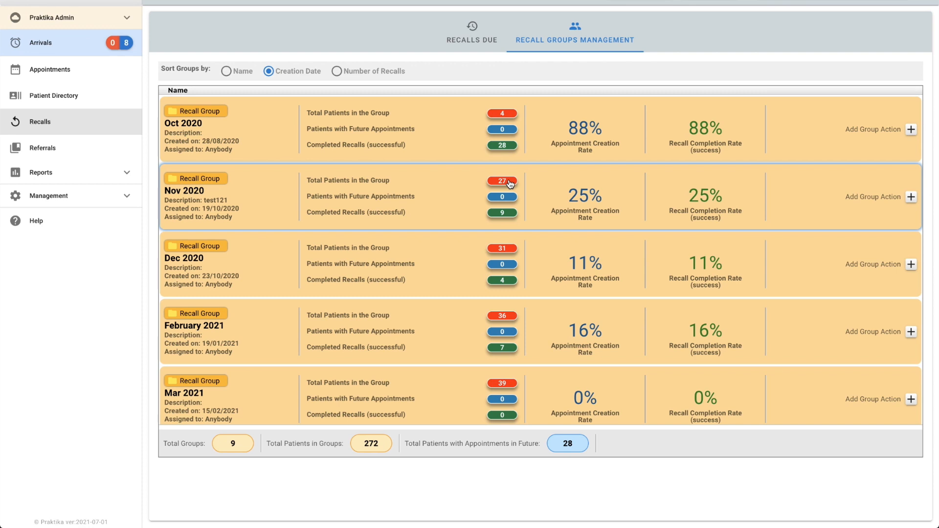
mouse_move(472, 196)
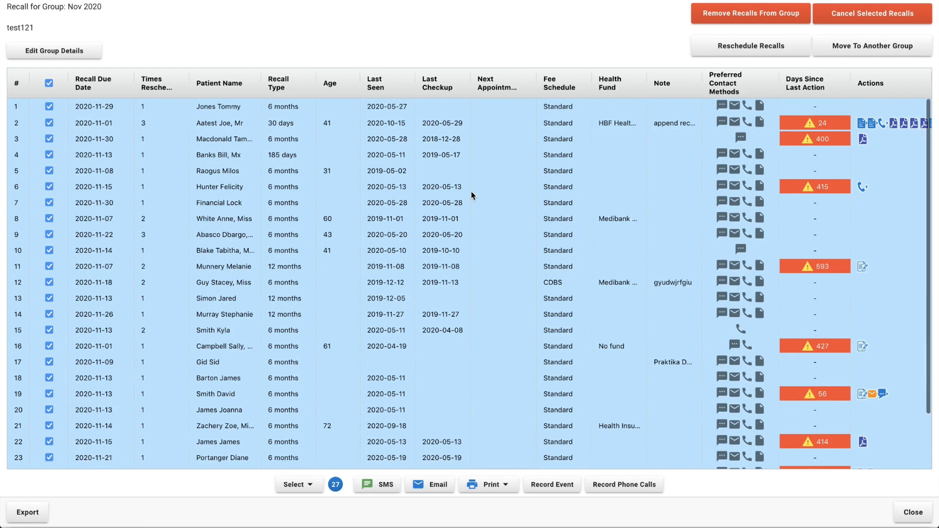
- Scroll to the end of the Nov 2020 group's 27 selected recalls
scroll("down", 3)
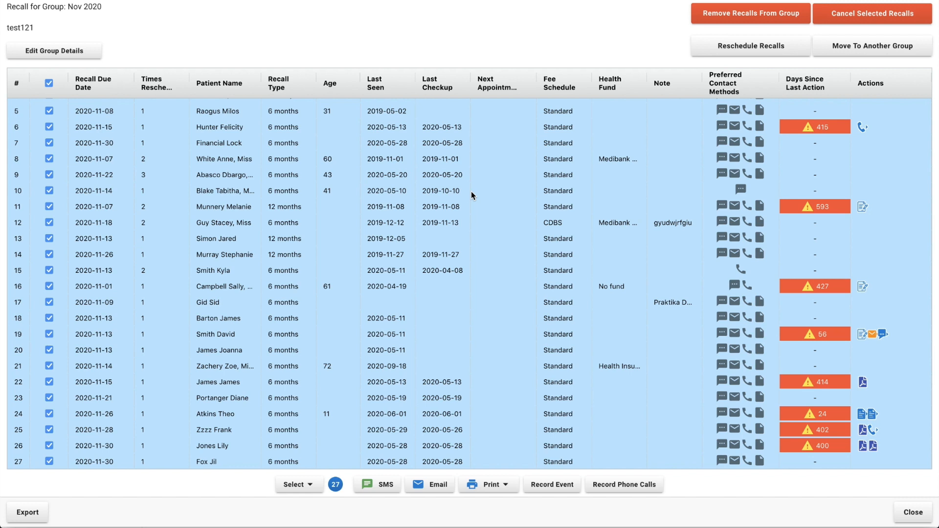
mouse_move(486, 201)
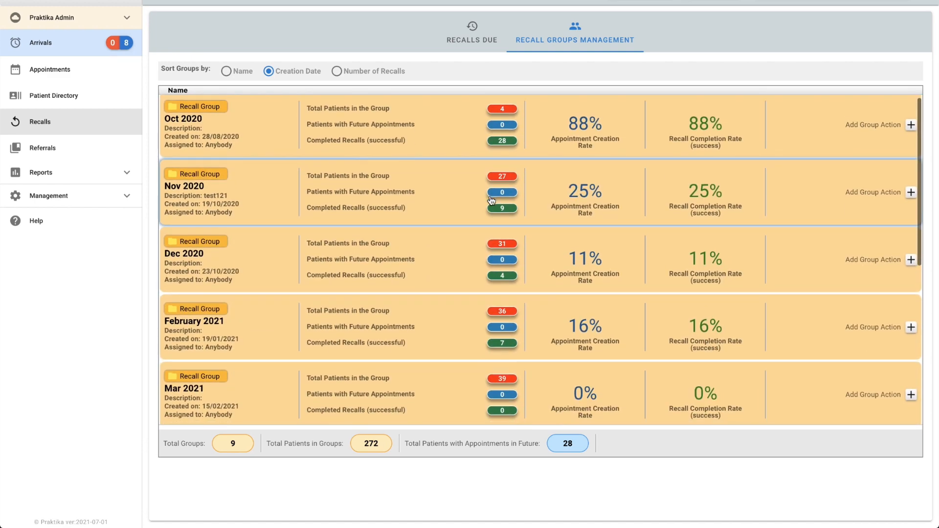
mouse_move(299, 257)
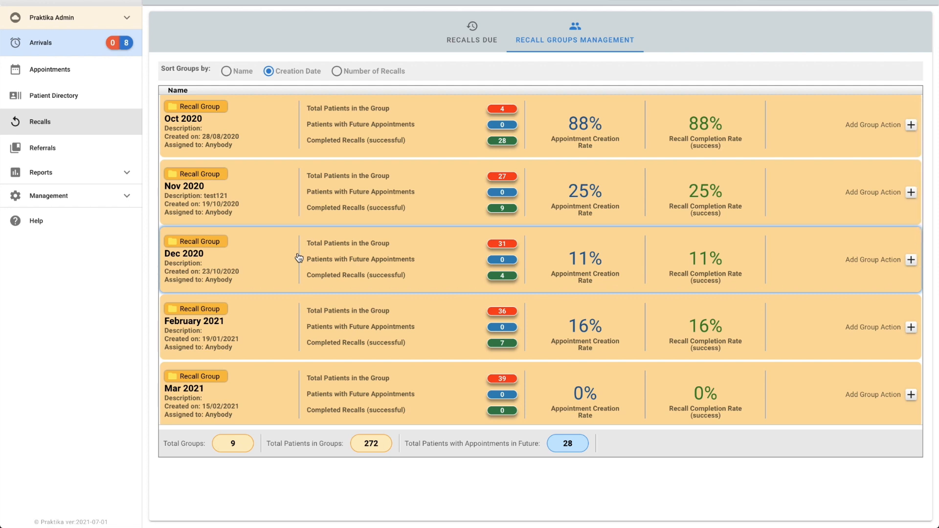
mouse_move(345, 149)
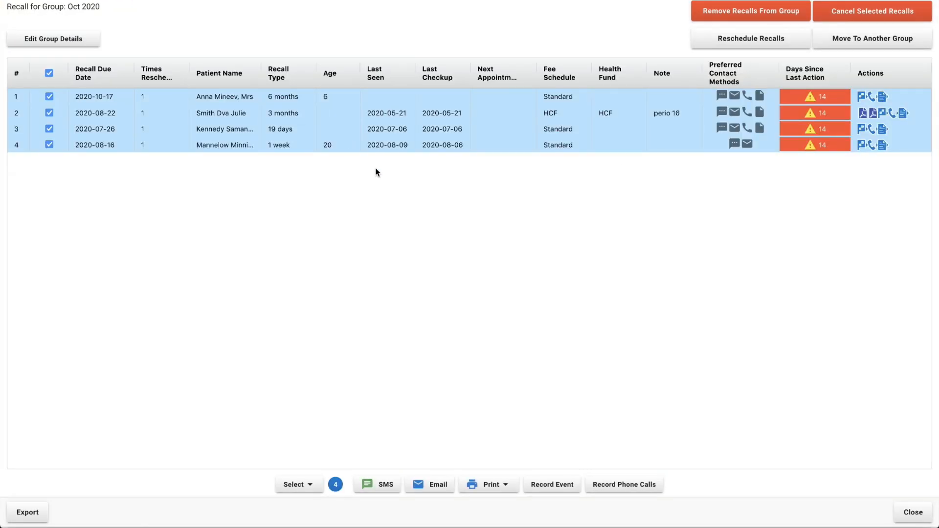
- Move the Oct 2020 recalls into the Dec 2020 group
left_click(871, 38)
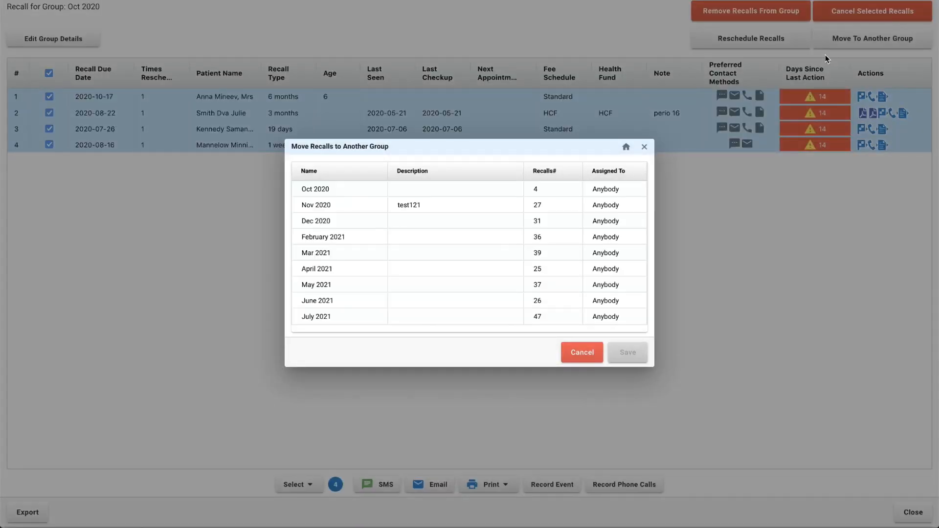
left_click(316, 221)
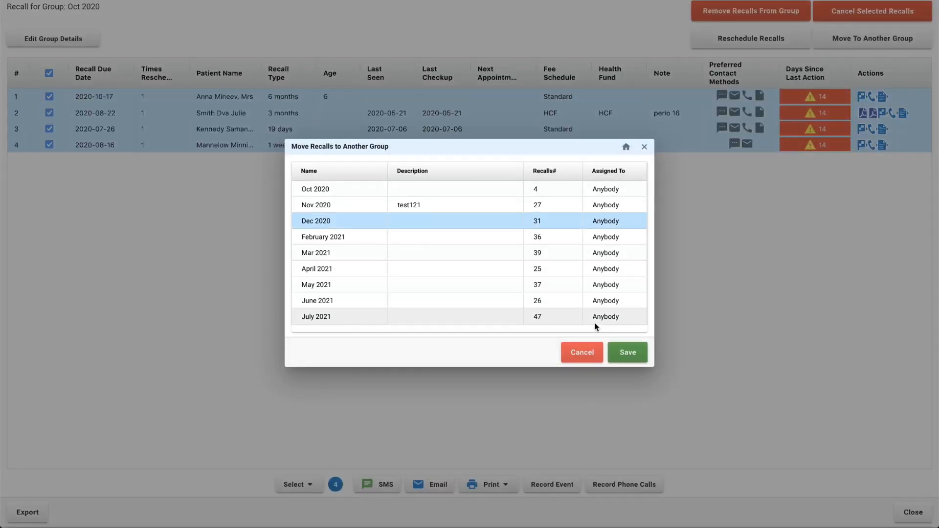
left_click(581, 352)
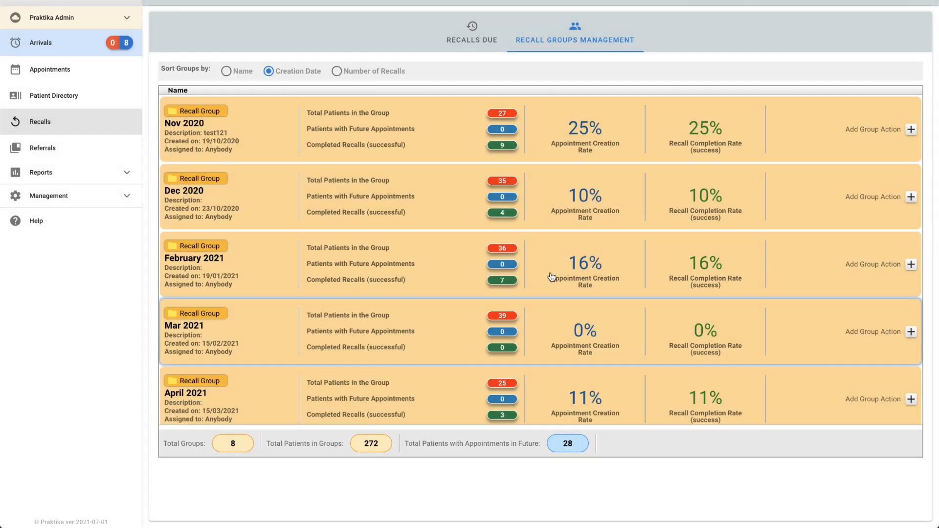
- Move the Nov 2020 group's recalls into Dec 2020 as well
left_click(194, 111)
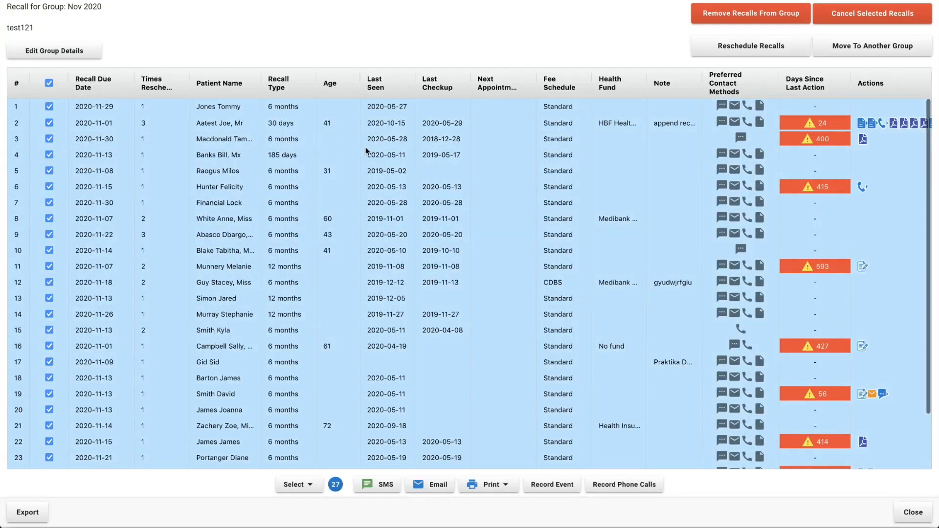
mouse_move(59, 81)
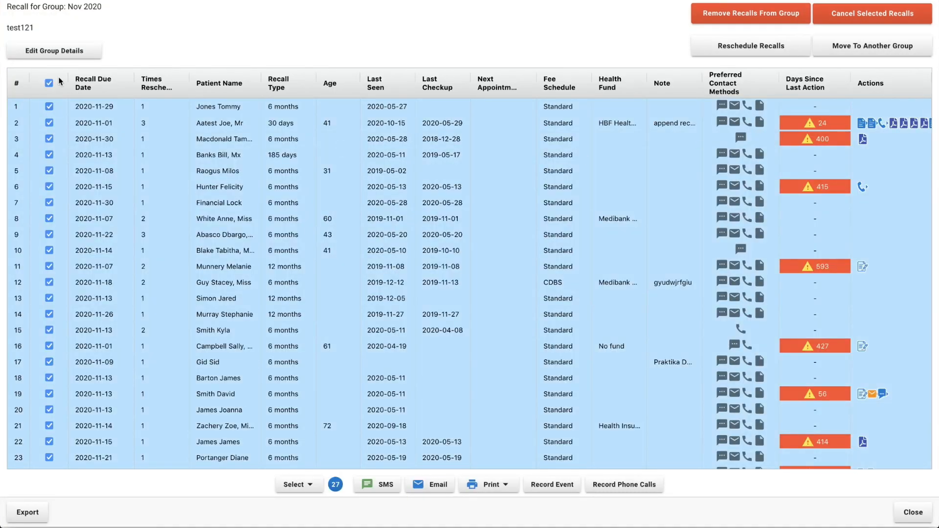
left_click(872, 46)
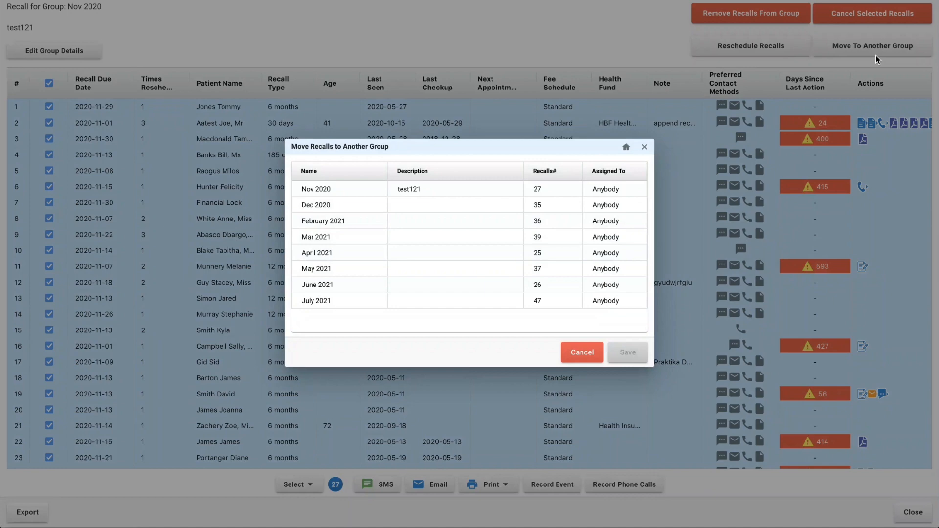
left_click(315, 204)
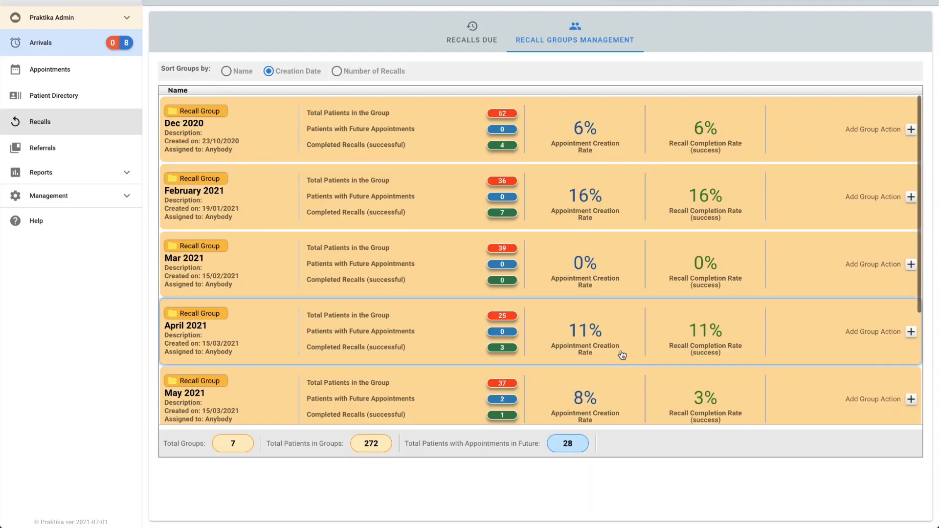
- Rename the Dec 2020 group to '2020 Overdue' and return to the groups overview
scroll("down", 3)
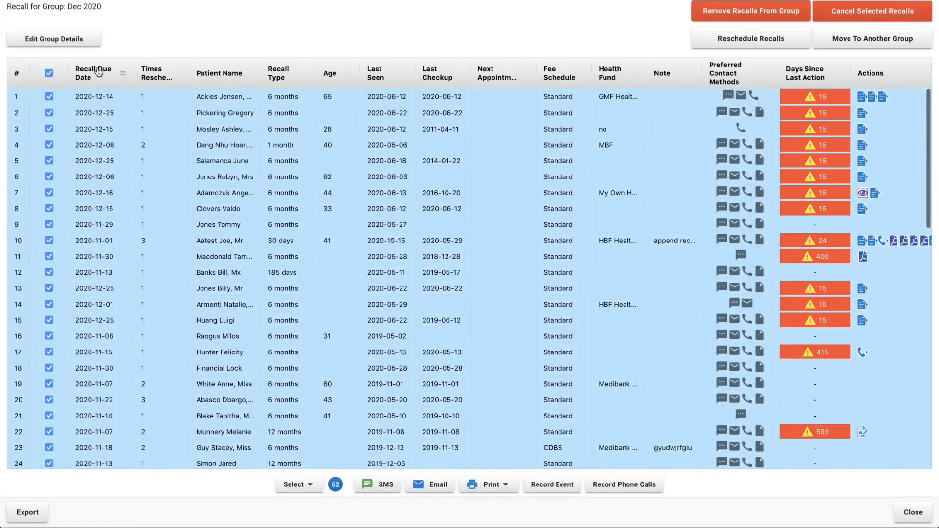
left_click(53, 38)
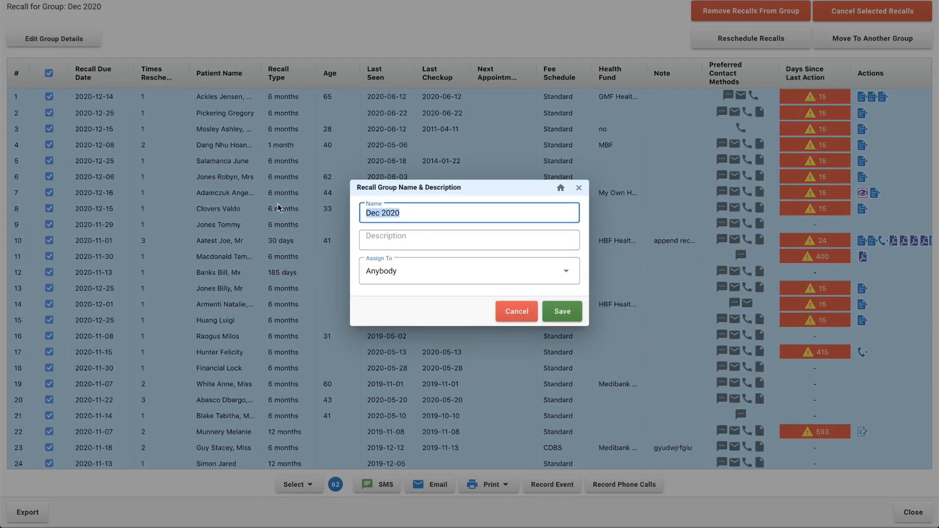
type("2020")
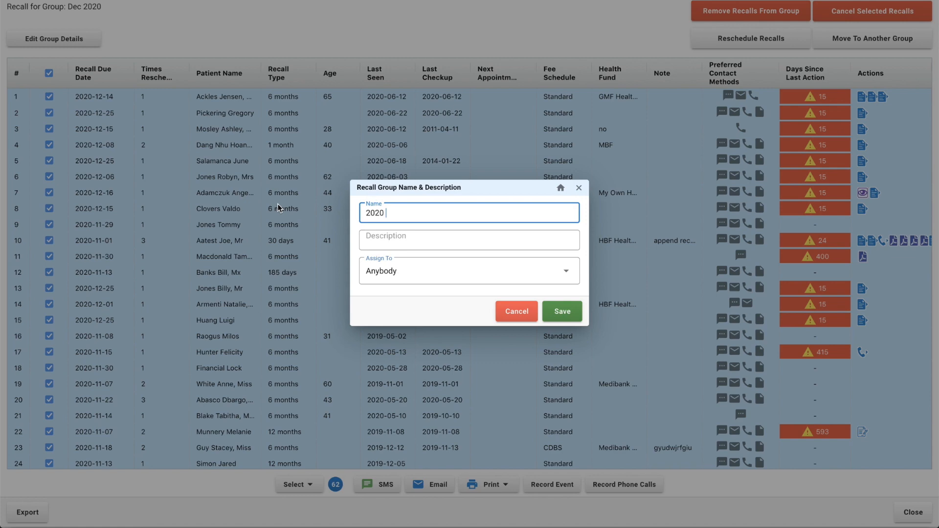
type("Overdue")
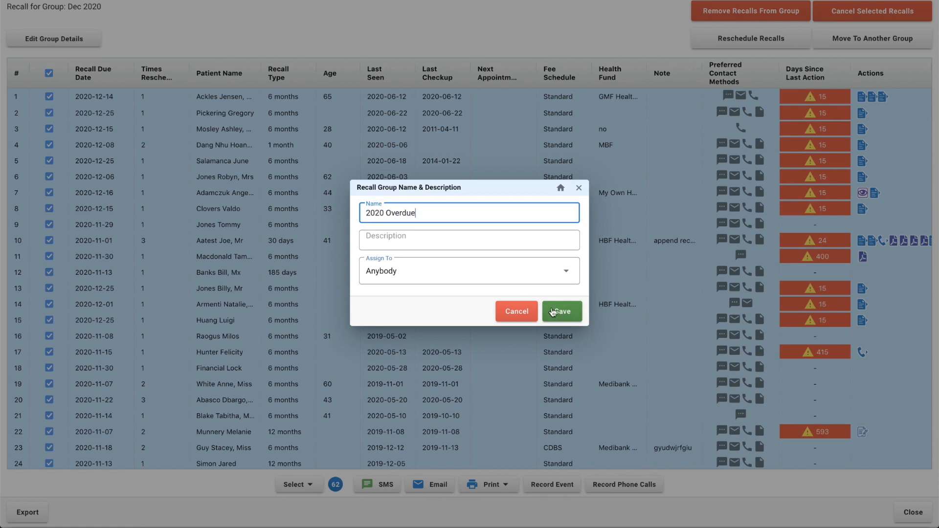
left_click(561, 311)
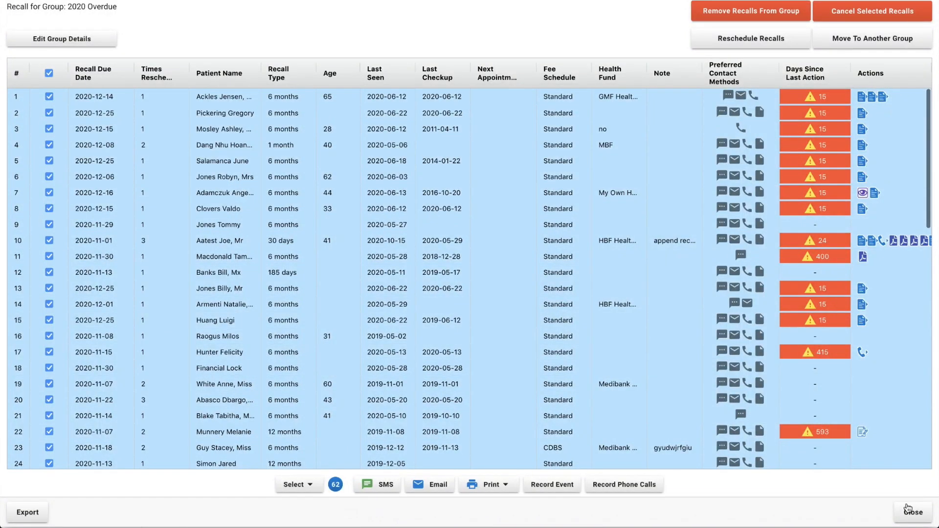
left_click(912, 512)
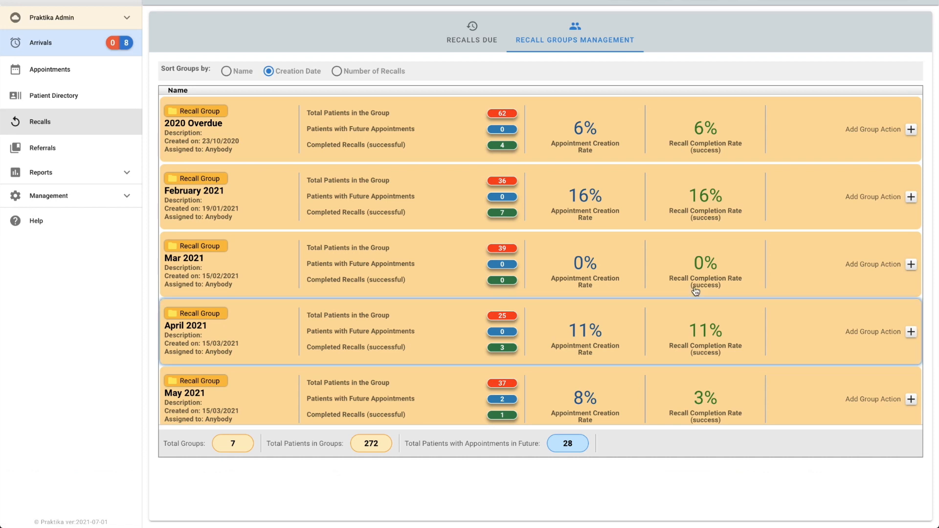
mouse_move(524, 124)
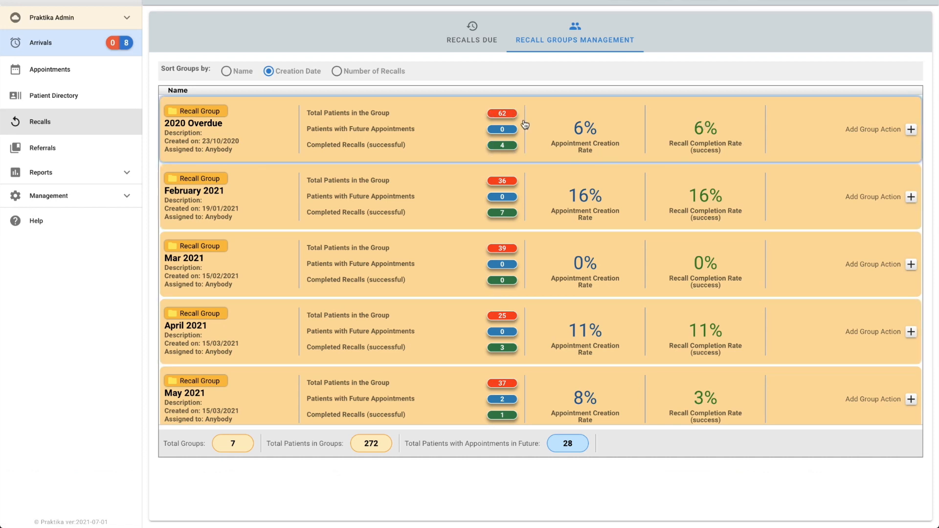
mouse_move(572, 122)
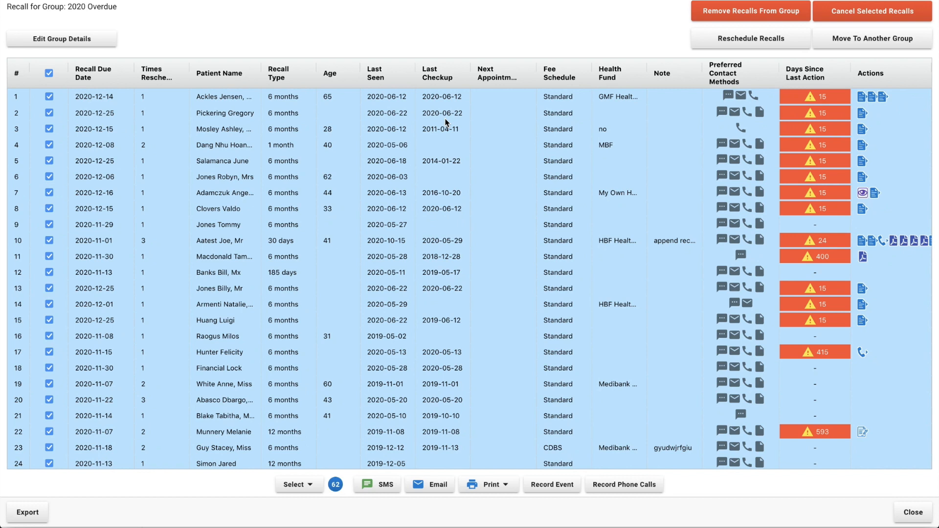
mouse_move(524, 131)
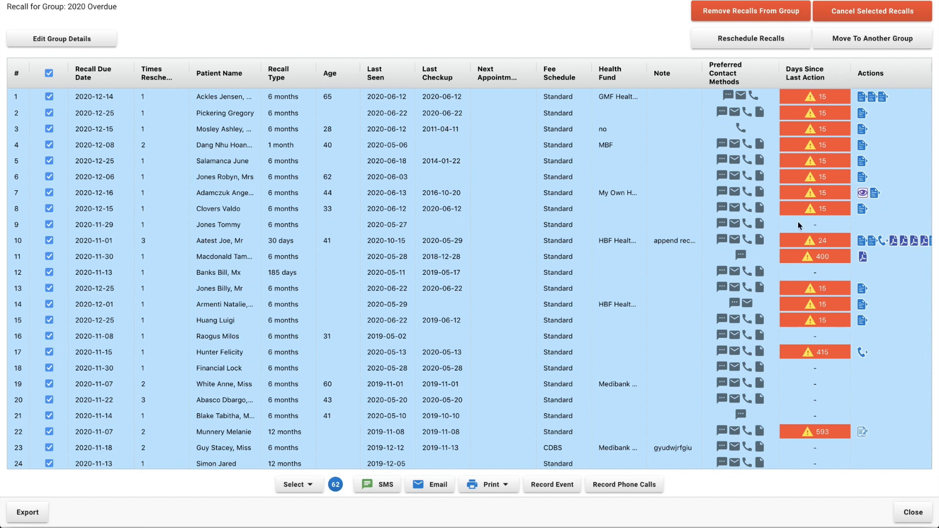
mouse_move(813, 113)
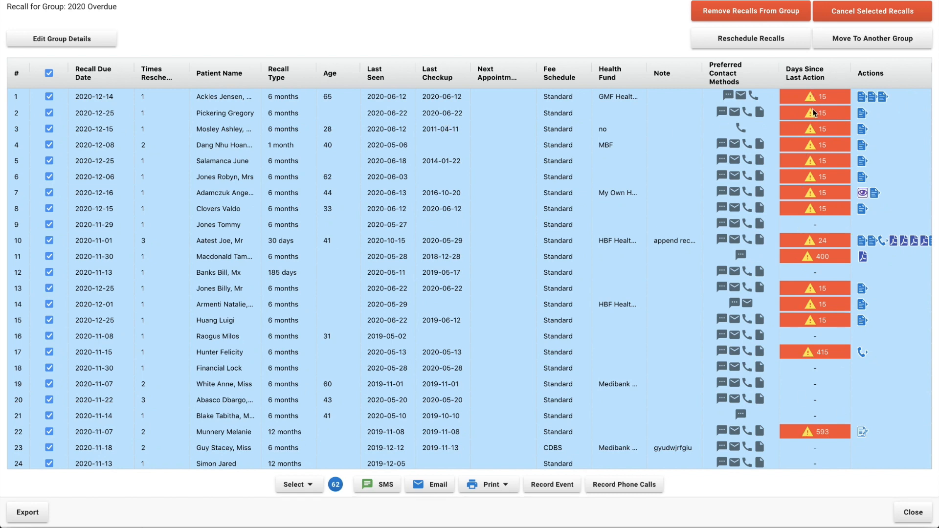
mouse_move(848, 238)
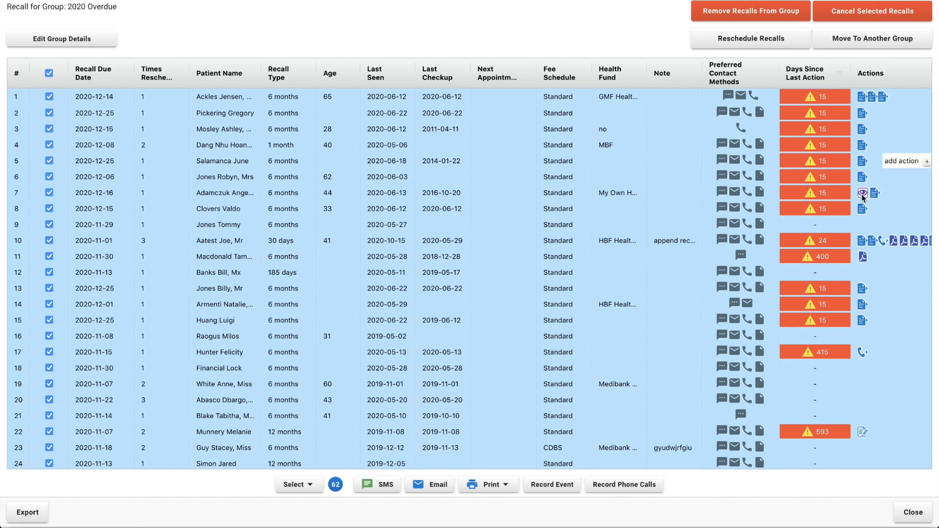
- Sort recalls by days since last action and select all 62 patients without appointments
left_click(806, 74)
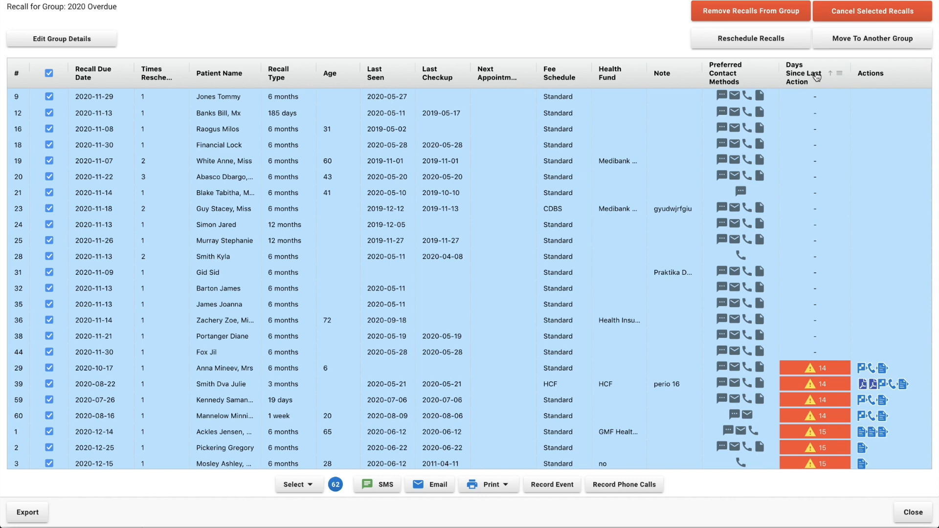
left_click(816, 73)
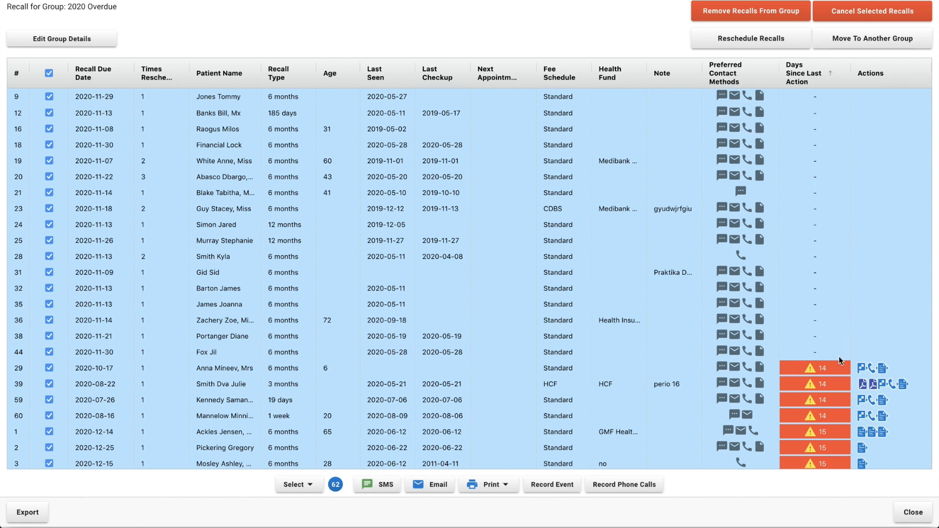
mouse_move(387, 363)
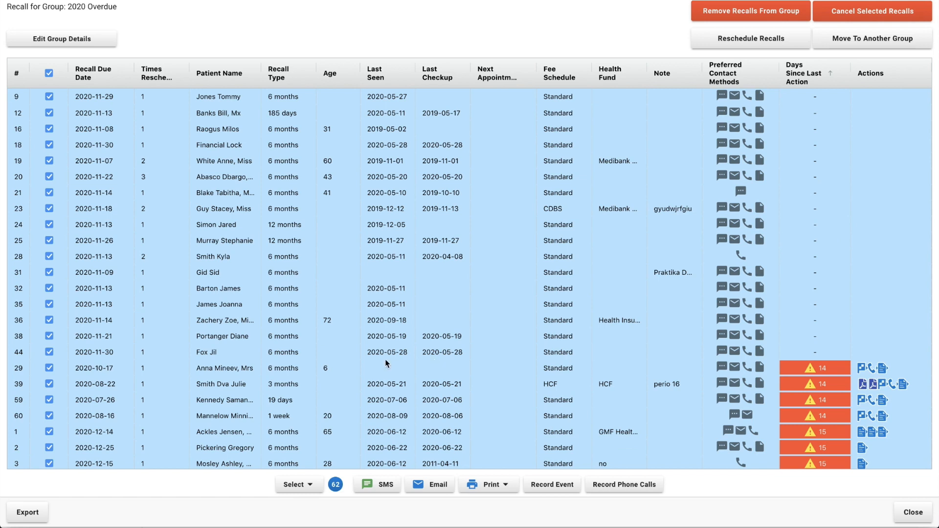
left_click(297, 485)
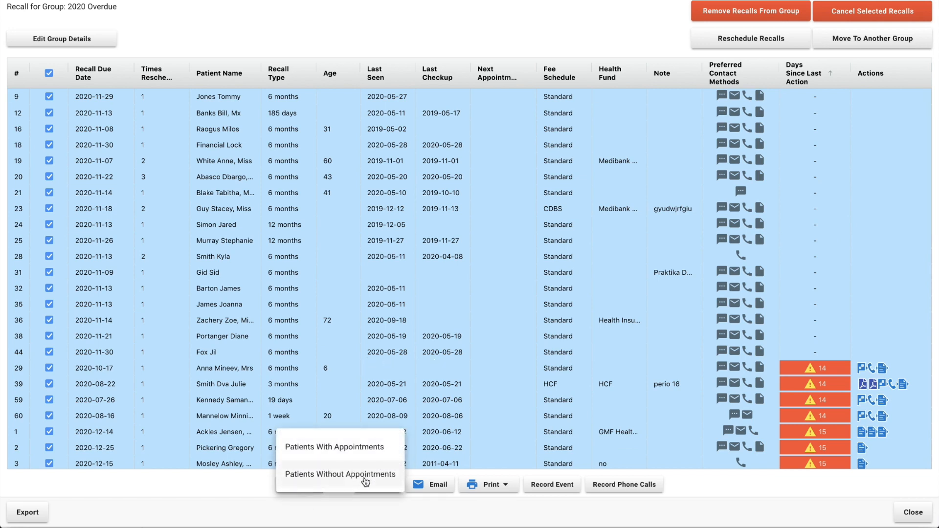
scroll("down", 3)
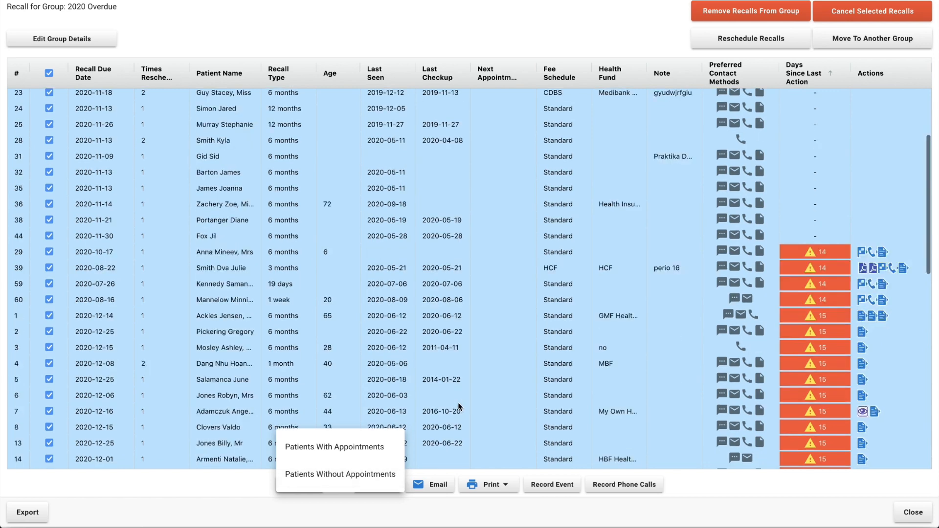
scroll("down", 3)
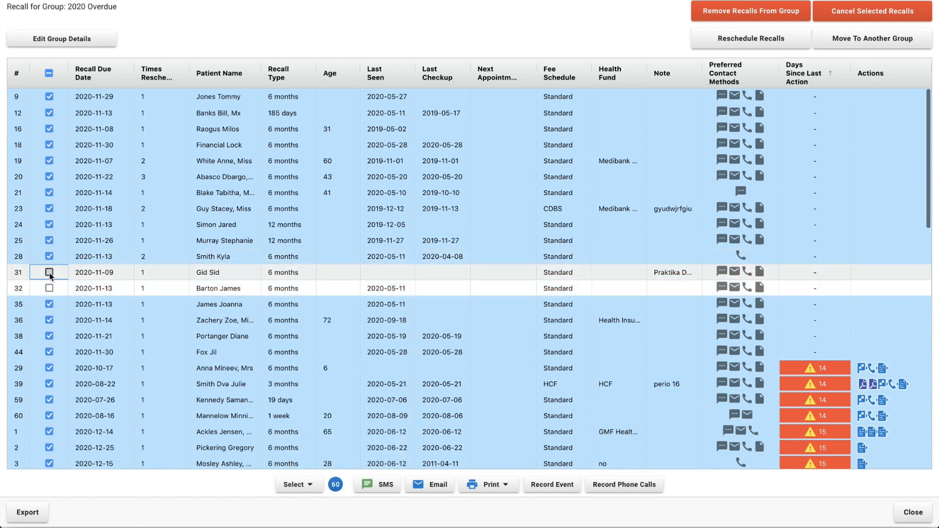
left_click(298, 483)
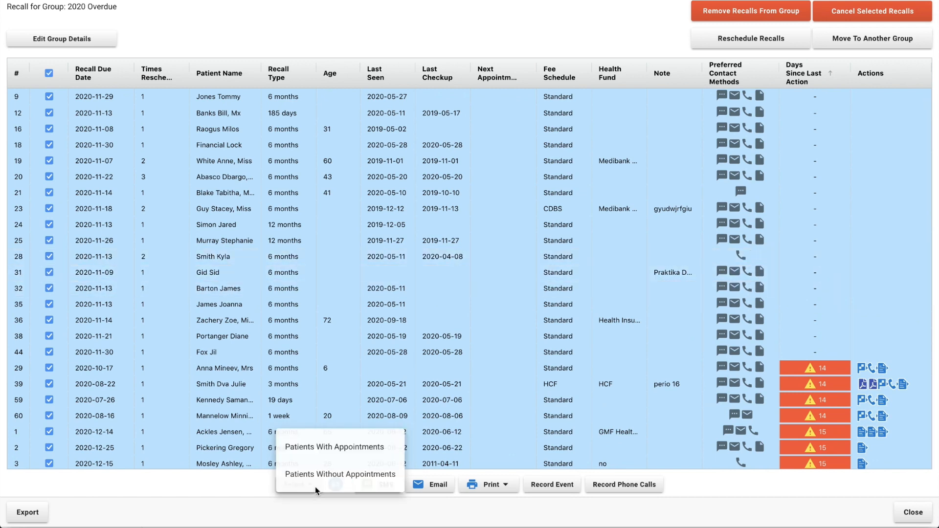
left_click(339, 473)
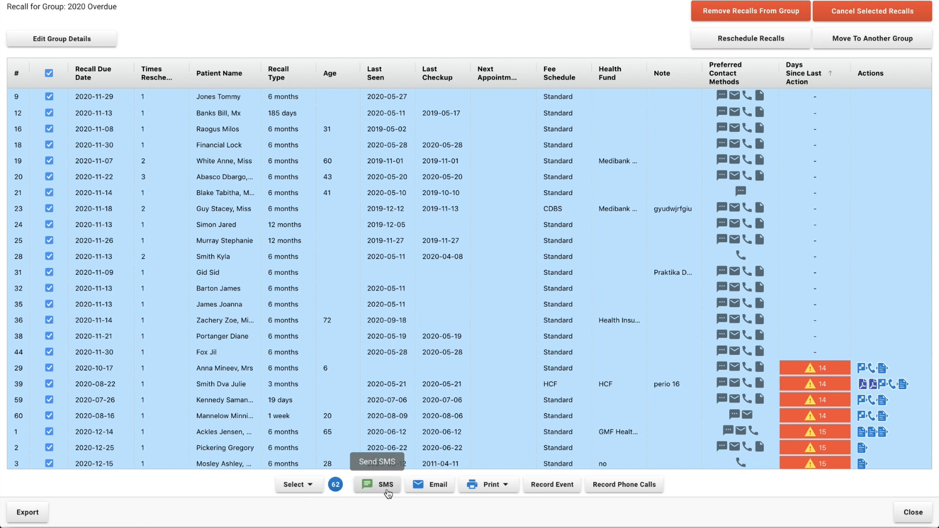
mouse_move(386, 504)
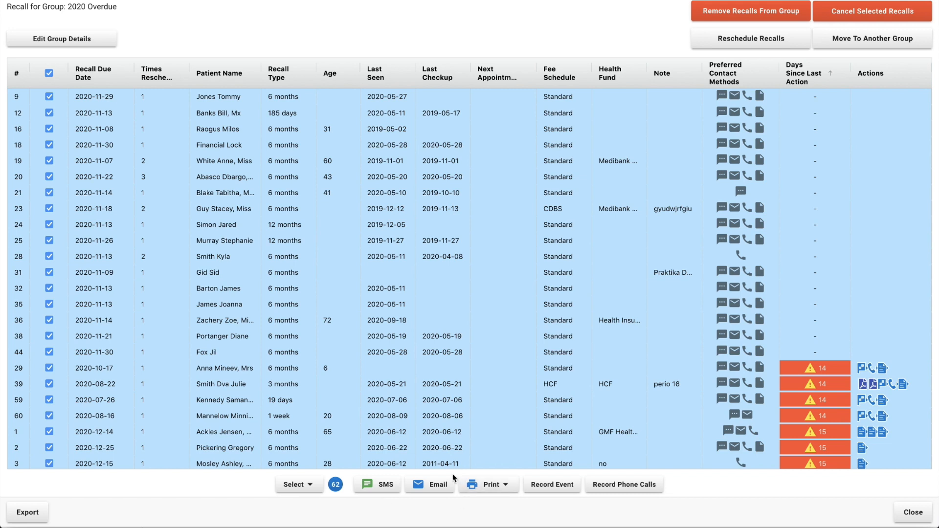
mouse_move(429, 502)
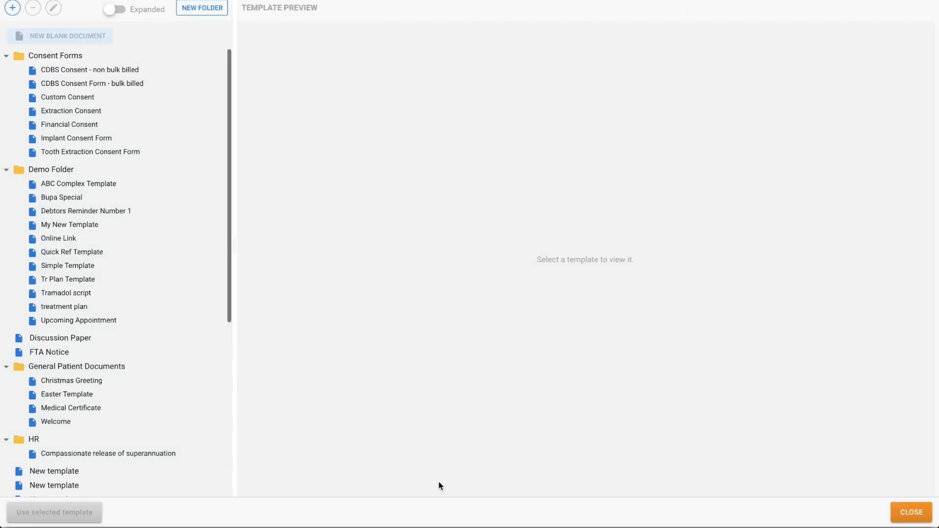
mouse_move(416, 449)
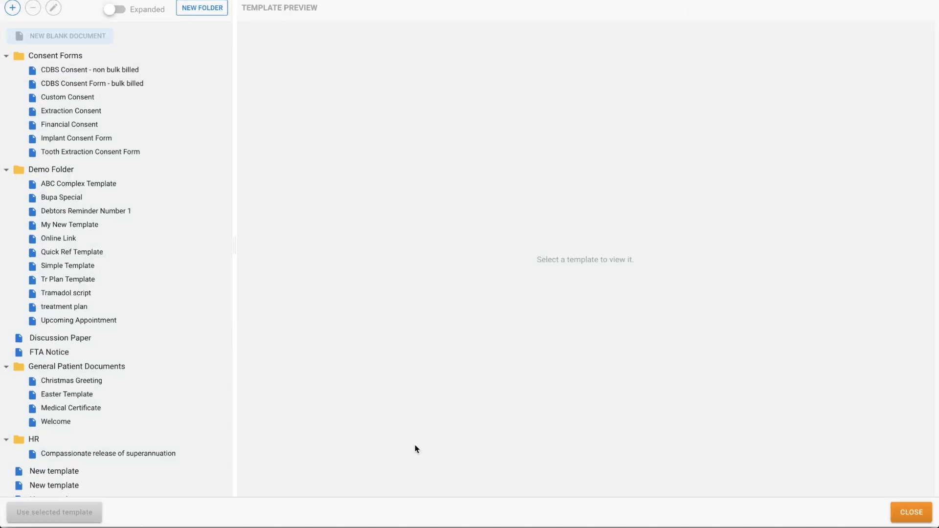
mouse_move(123, 323)
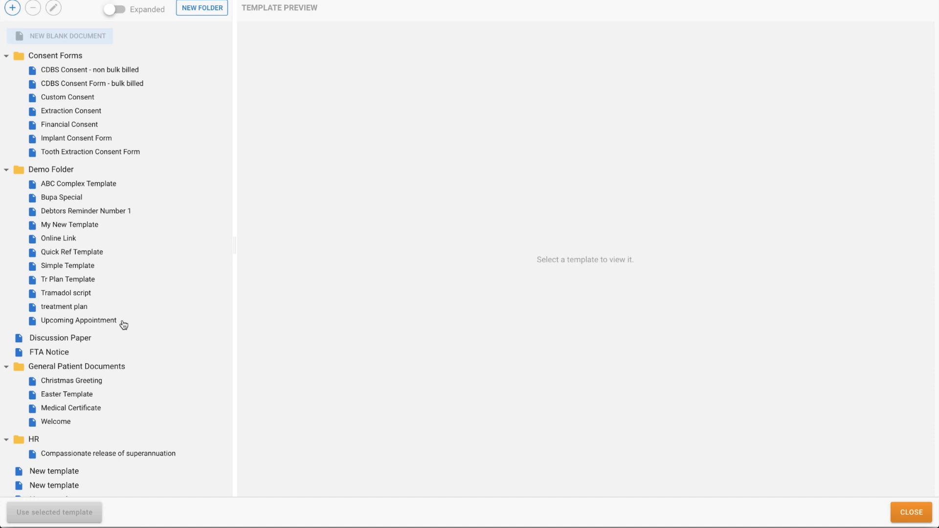
mouse_move(110, 93)
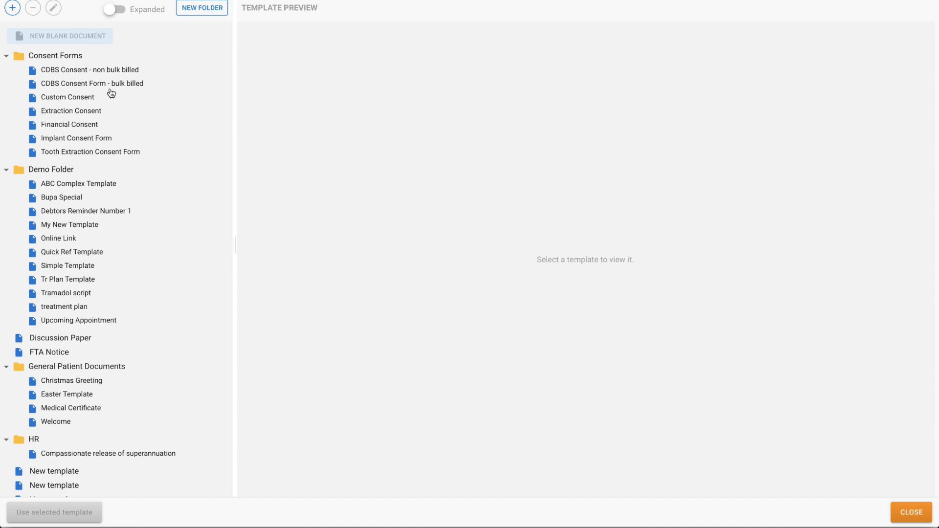
mouse_move(81, 436)
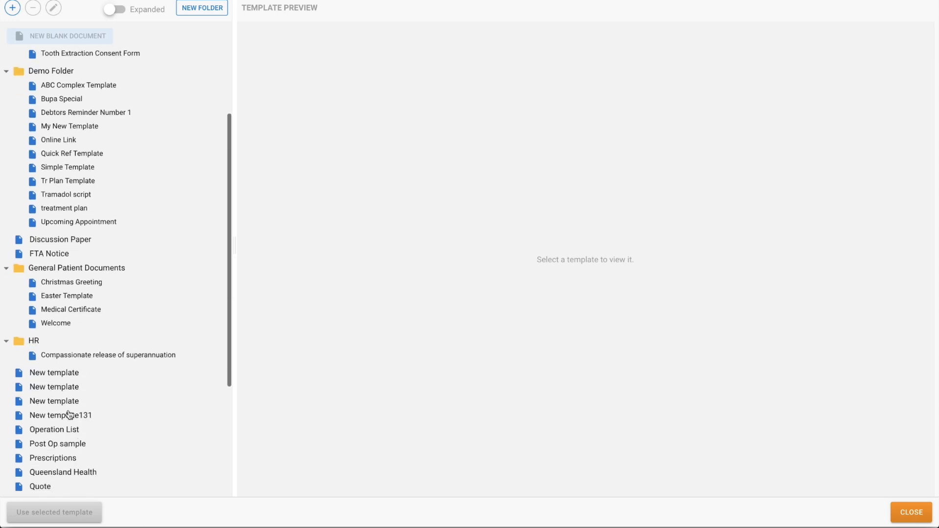
- Choose the Recall Letter template for an email to the 62 selected recipients
scroll("down", 3)
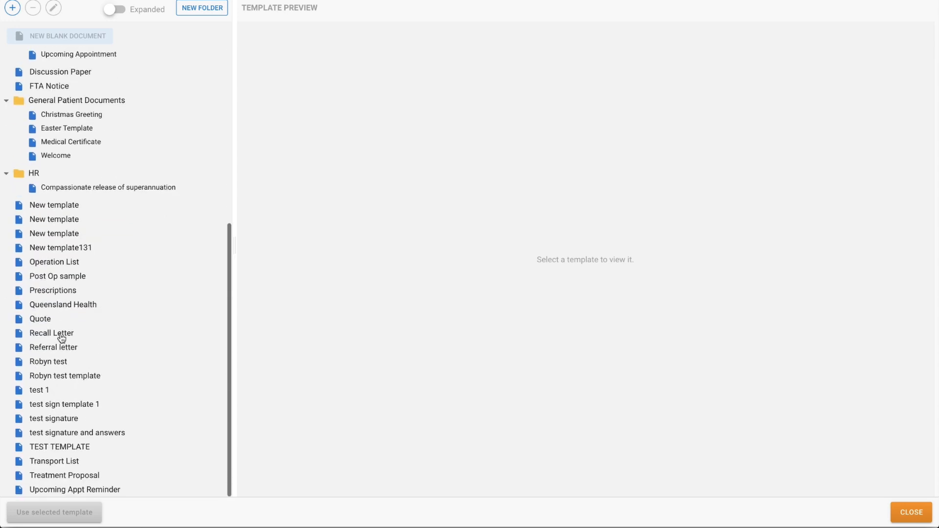
left_click(51, 333)
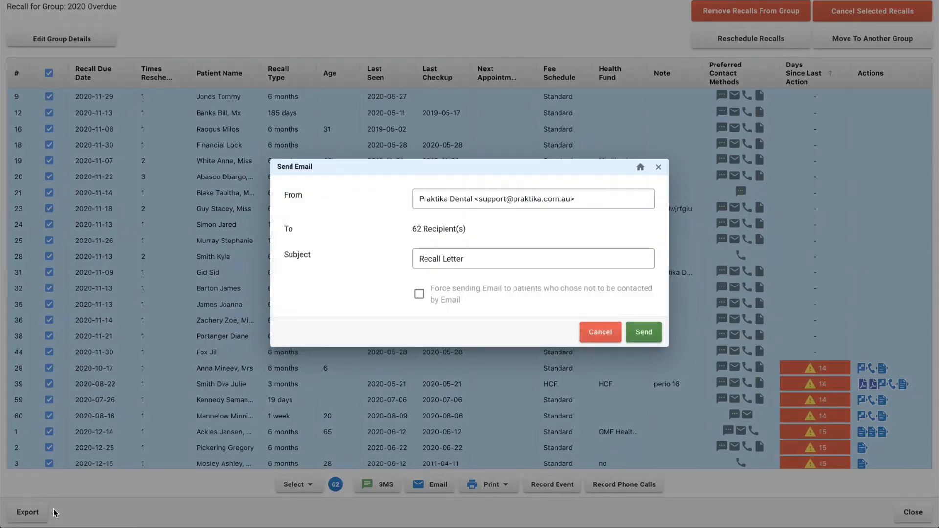
- Toggle 'Force sending Email' on and off, then cancel the email without sending
left_click(459, 198)
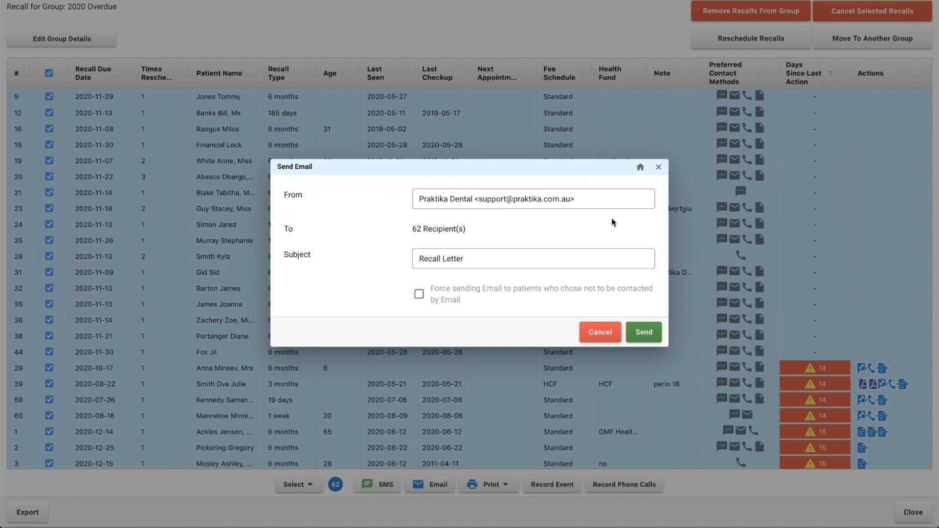
mouse_move(612, 222)
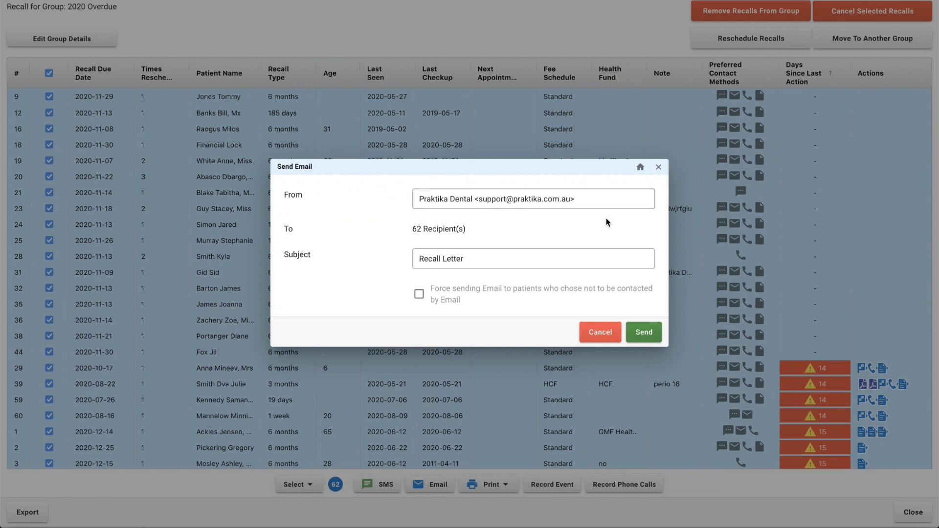
mouse_move(490, 228)
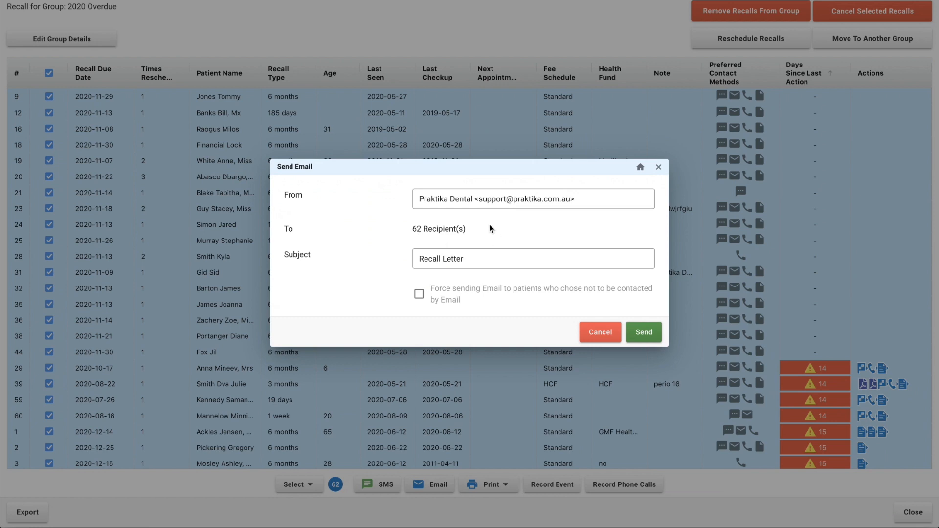
mouse_move(345, 273)
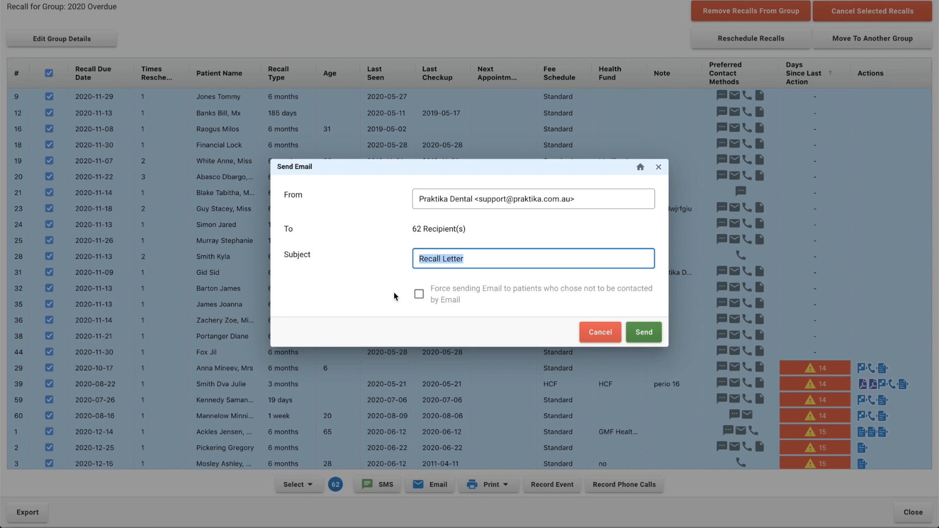
mouse_move(403, 301)
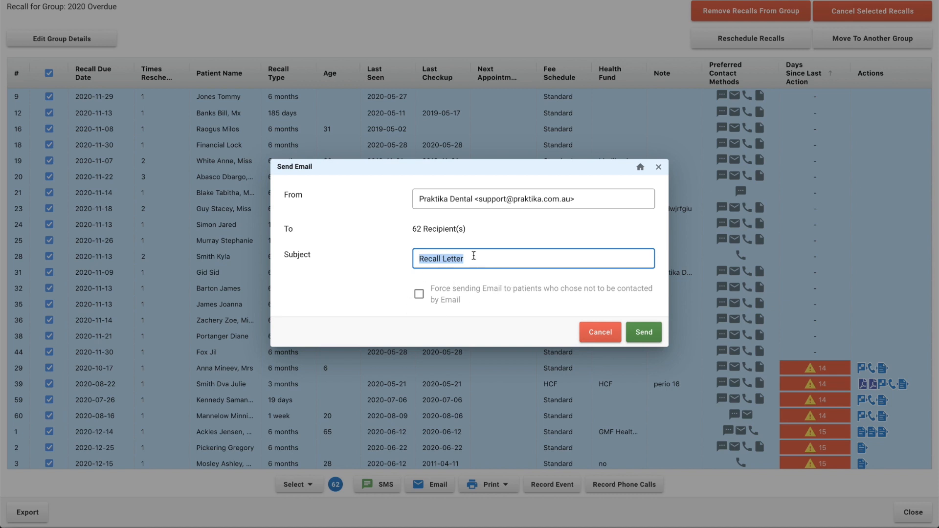
left_click(419, 294)
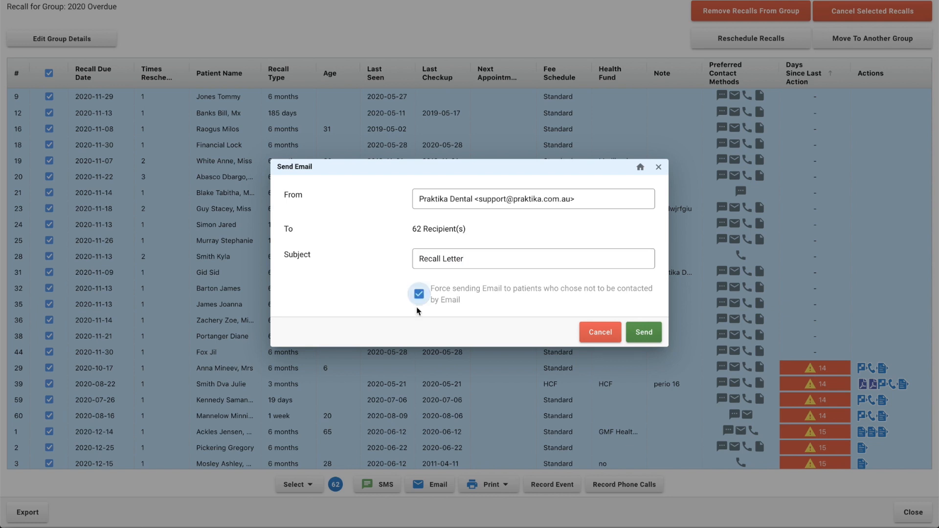
left_click(419, 294)
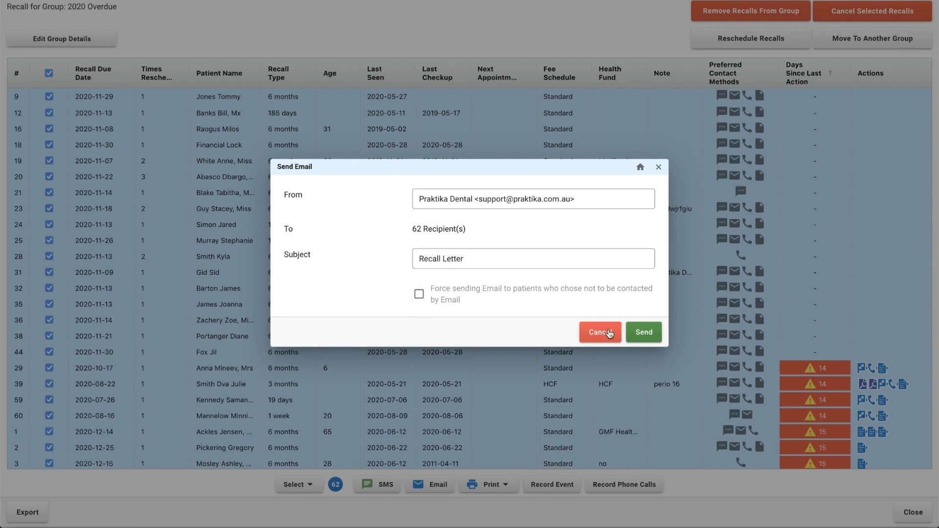
mouse_move(643, 333)
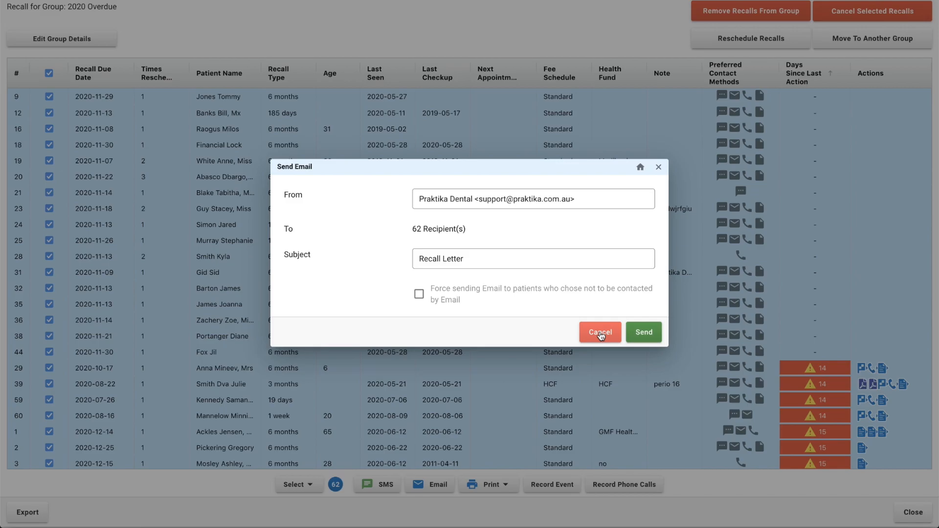
left_click(599, 331)
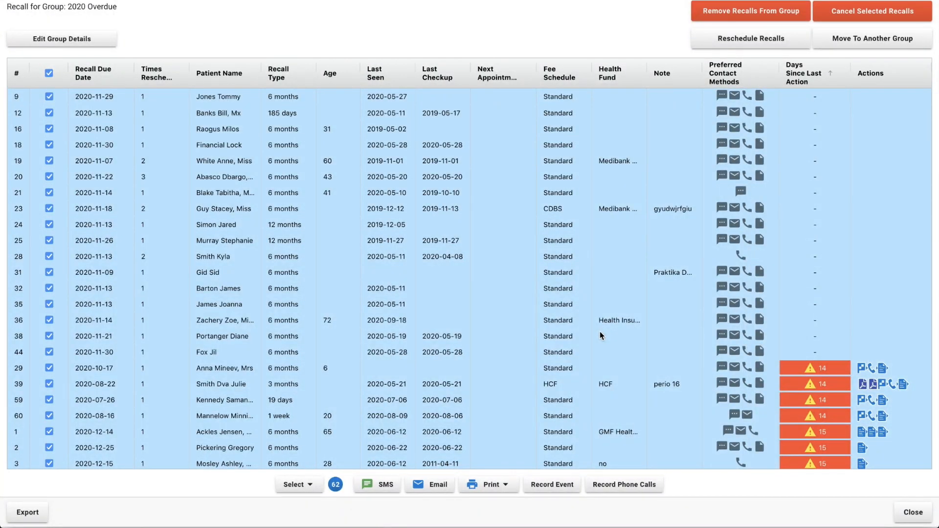
mouse_move(830, 100)
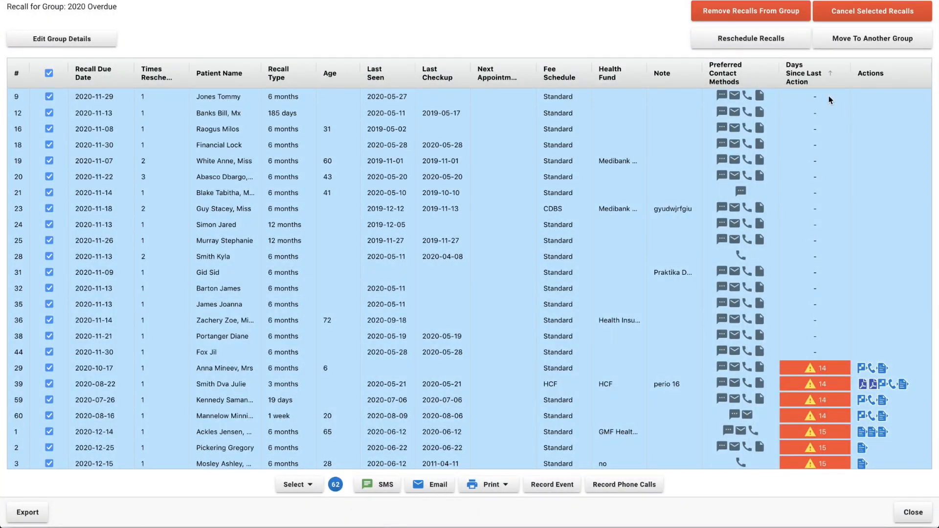
mouse_move(813, 398)
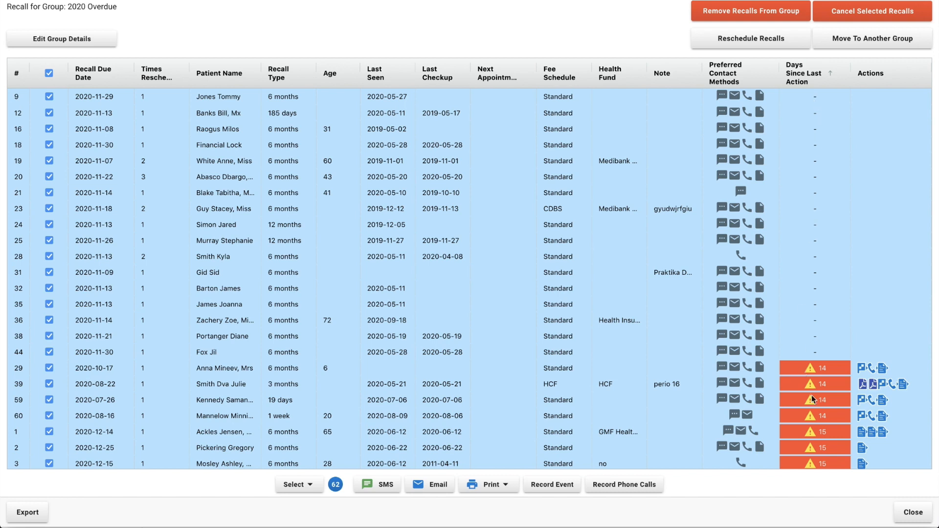
mouse_move(810, 424)
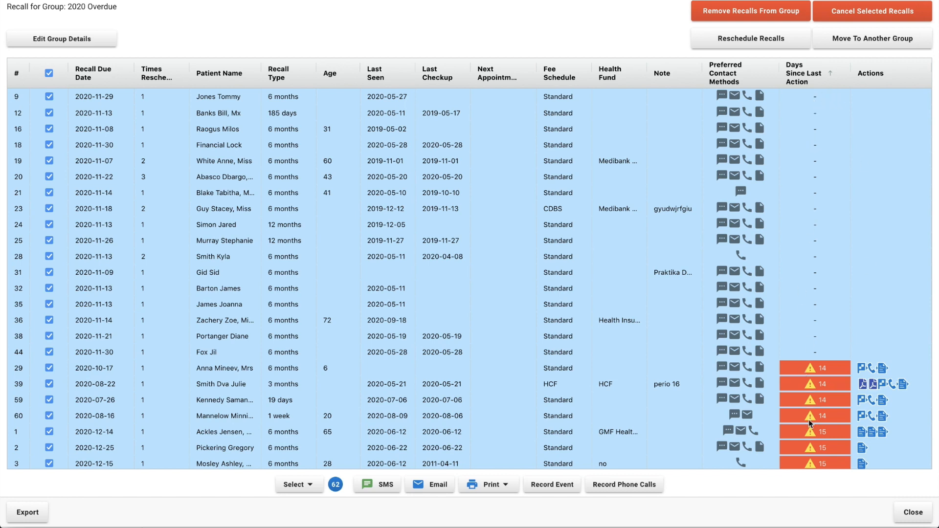
mouse_move(815, 424)
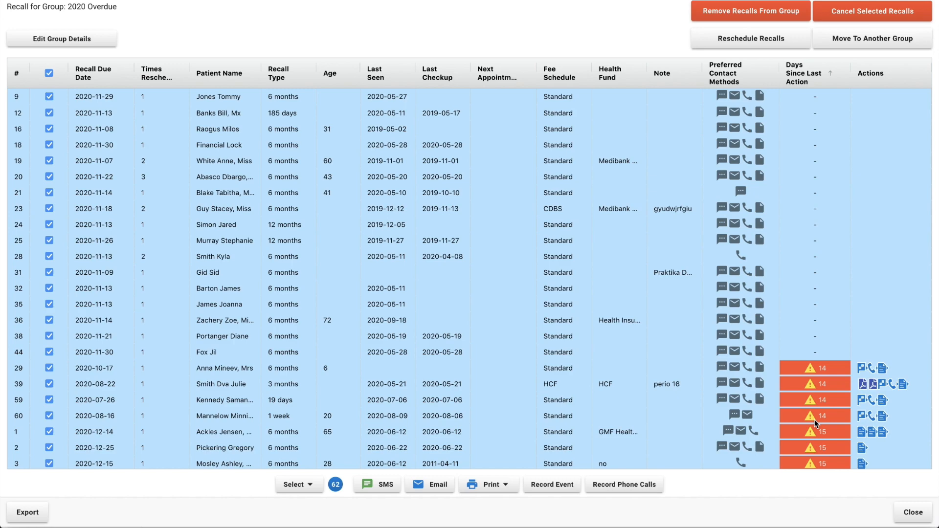
mouse_move(551, 484)
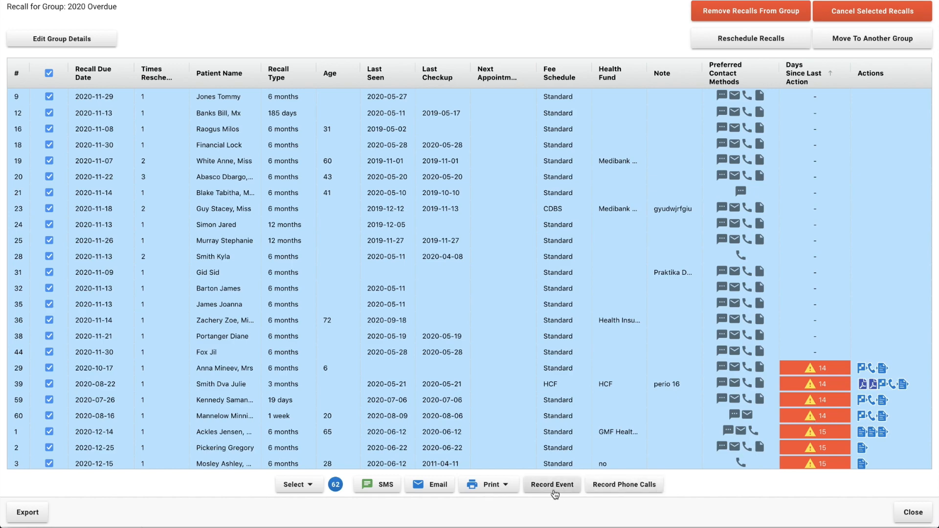
- Start a new event record for the 62 selected 2020 Overdue patients
left_click(551, 485)
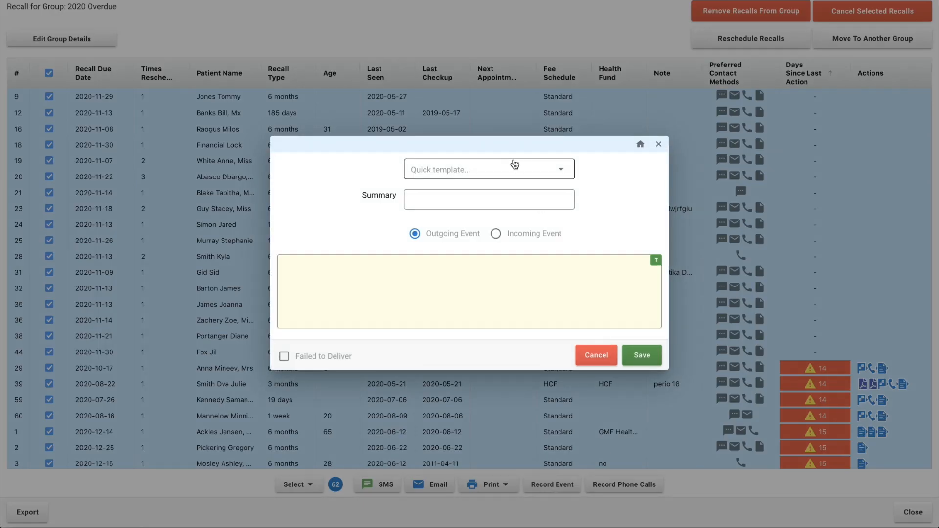
- Save an outgoing event summarised 'Email sent' with a short note for the 62 patients
left_click(488, 199)
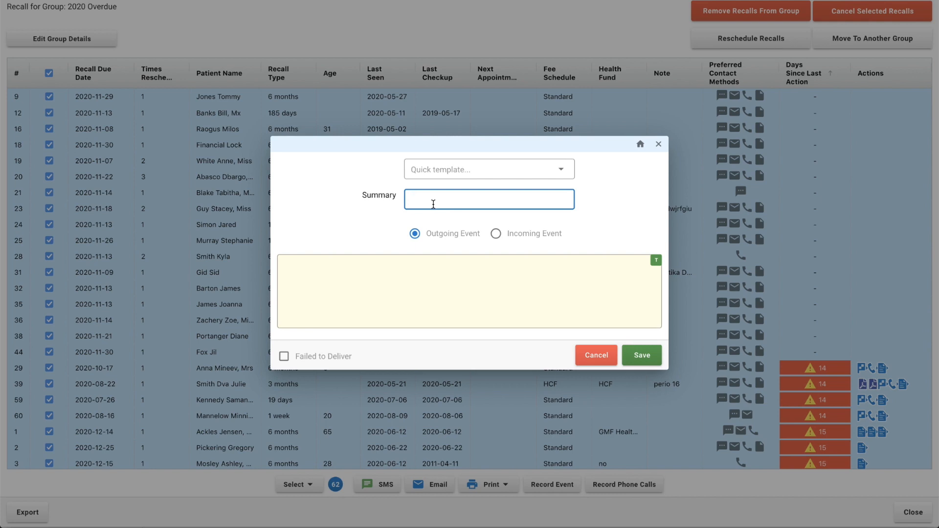
type("Email sent")
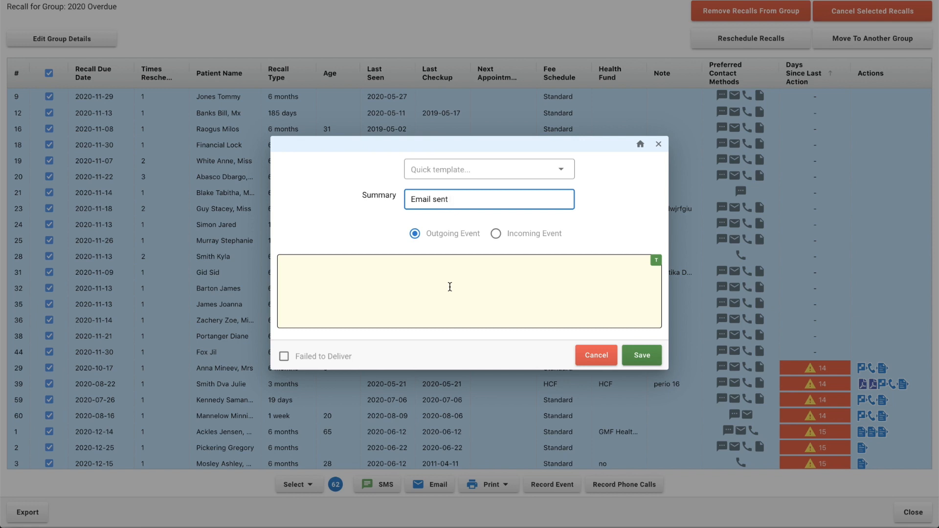
type(",bdfjgvliusb.")
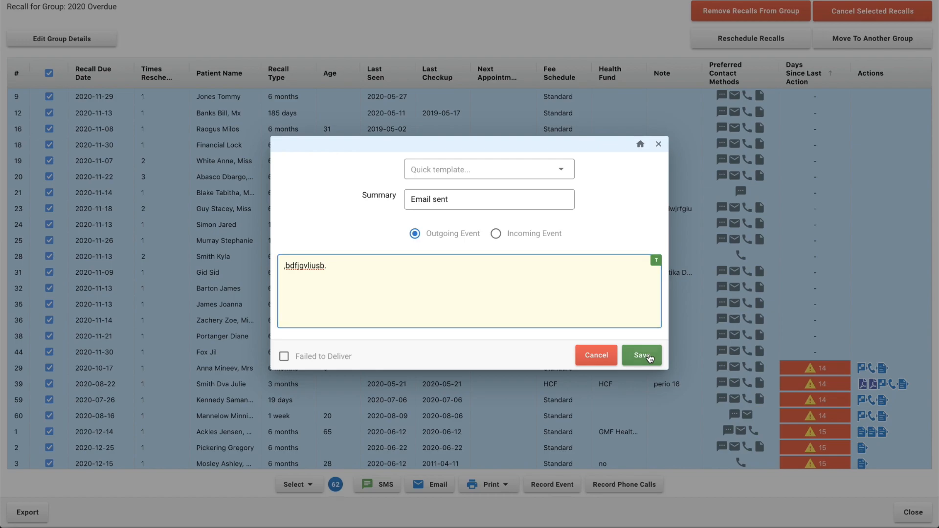
left_click(641, 355)
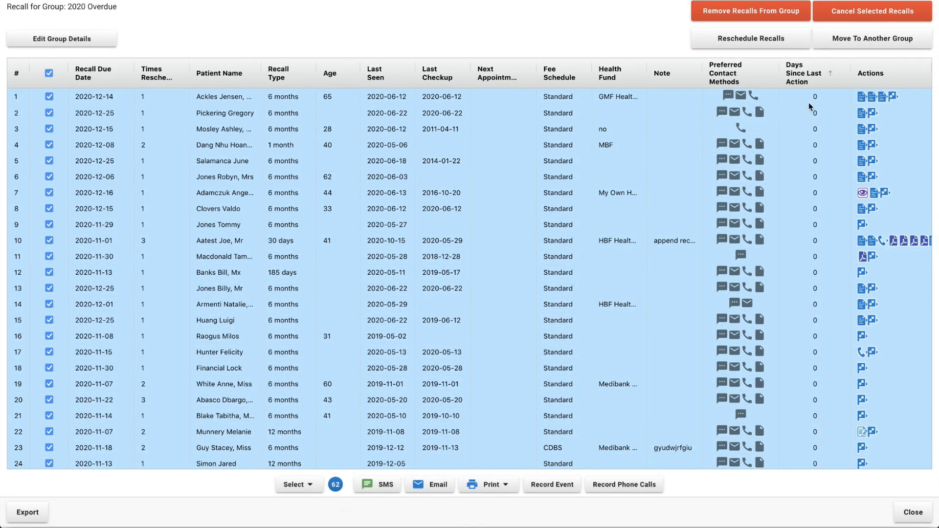
mouse_move(819, 318)
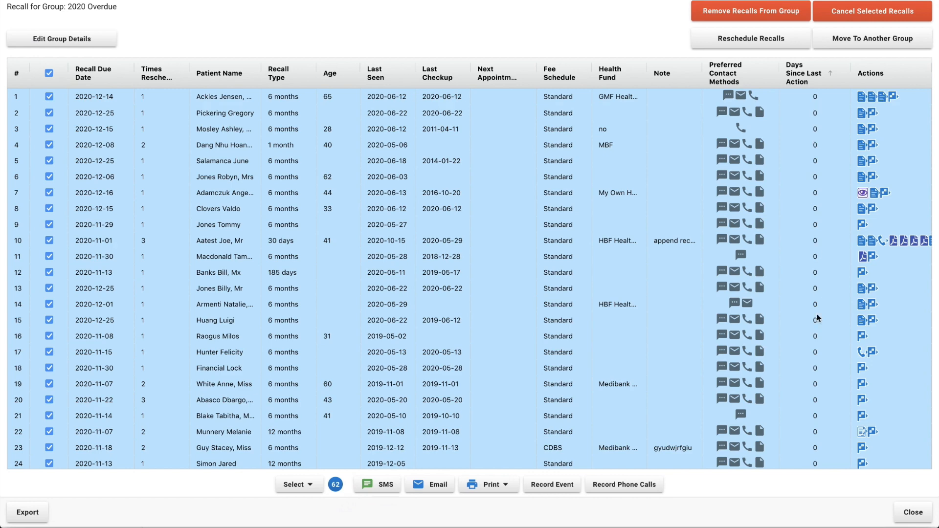
- Scroll to confirm 0 days since last action, then close the 2020 Overdue list
scroll("down", 3)
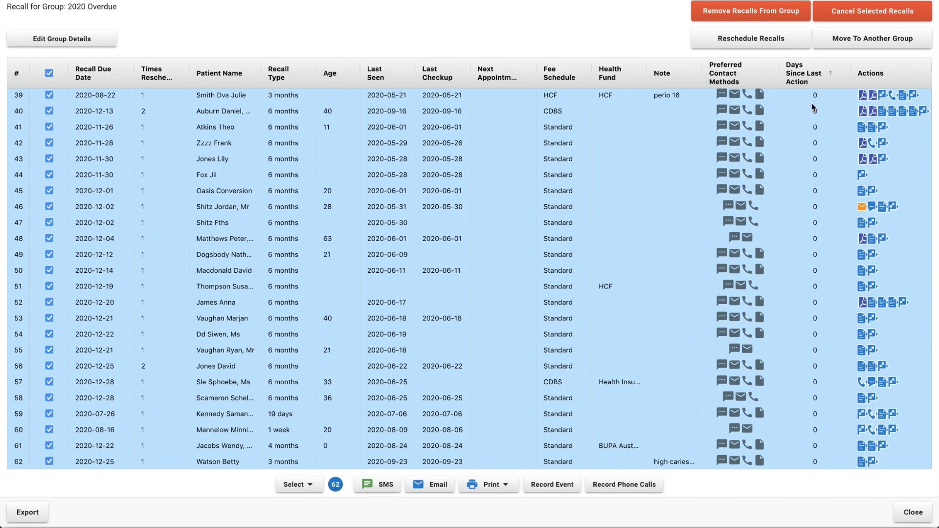
mouse_move(535, 465)
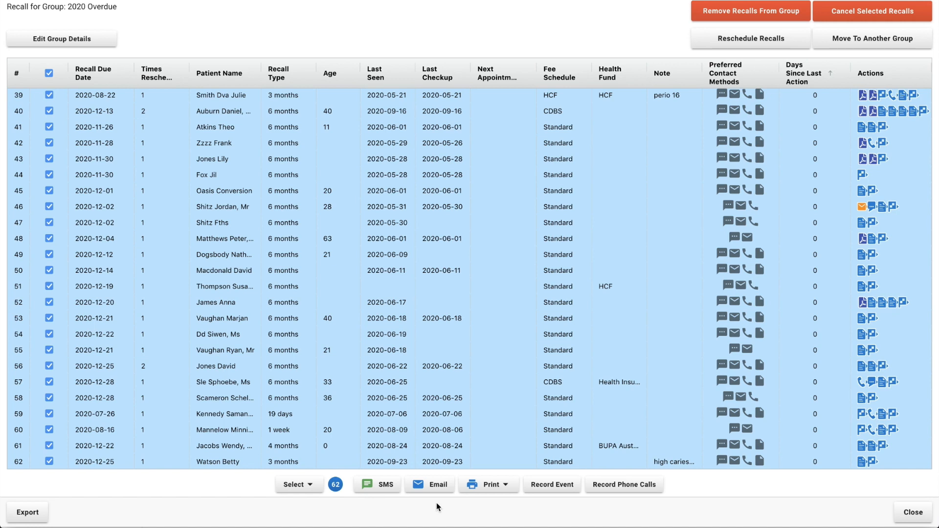
mouse_move(761, 302)
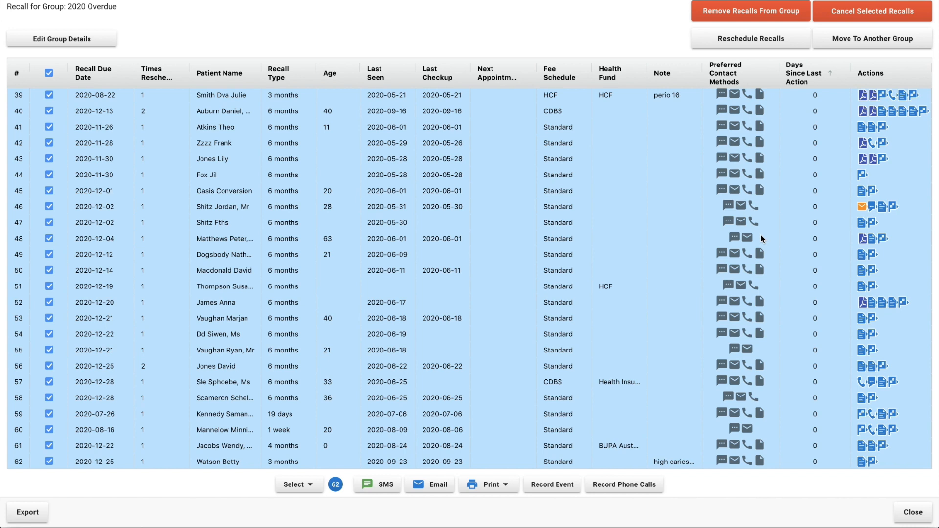
mouse_move(837, 239)
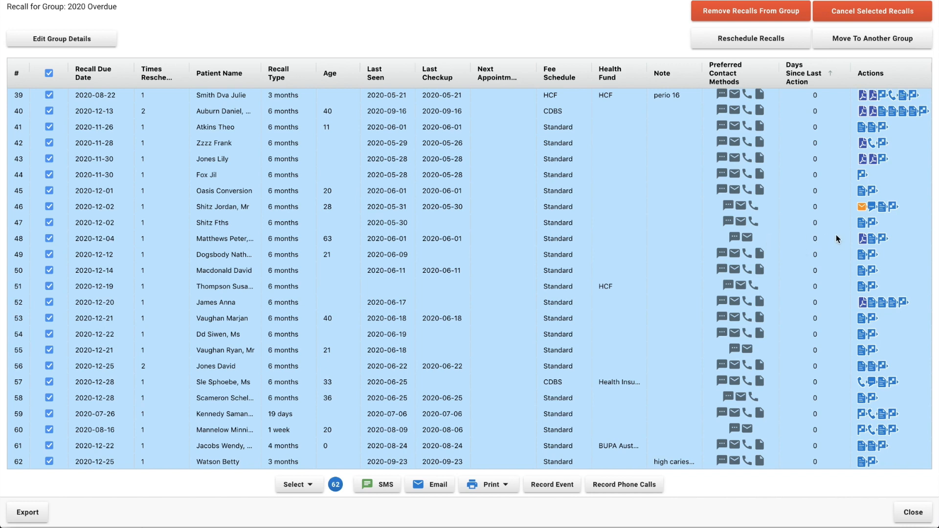
mouse_move(792, 243)
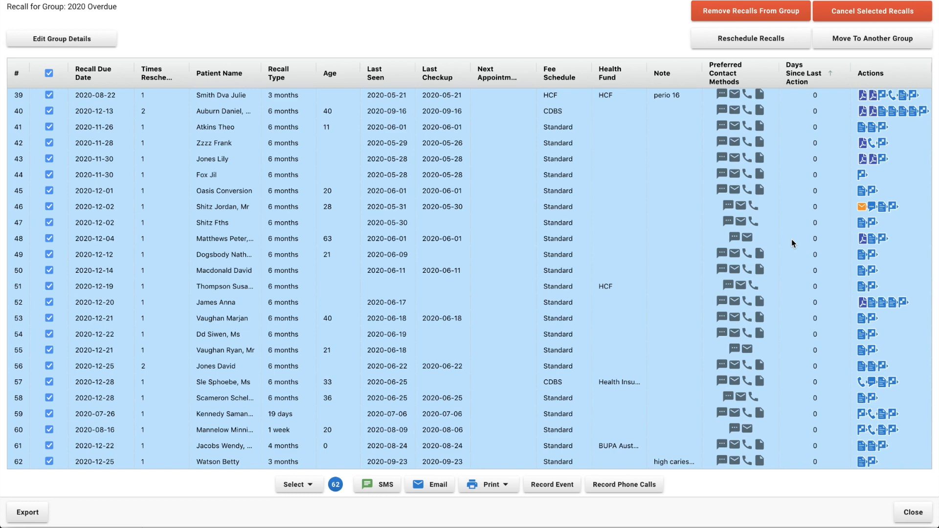
left_click(912, 512)
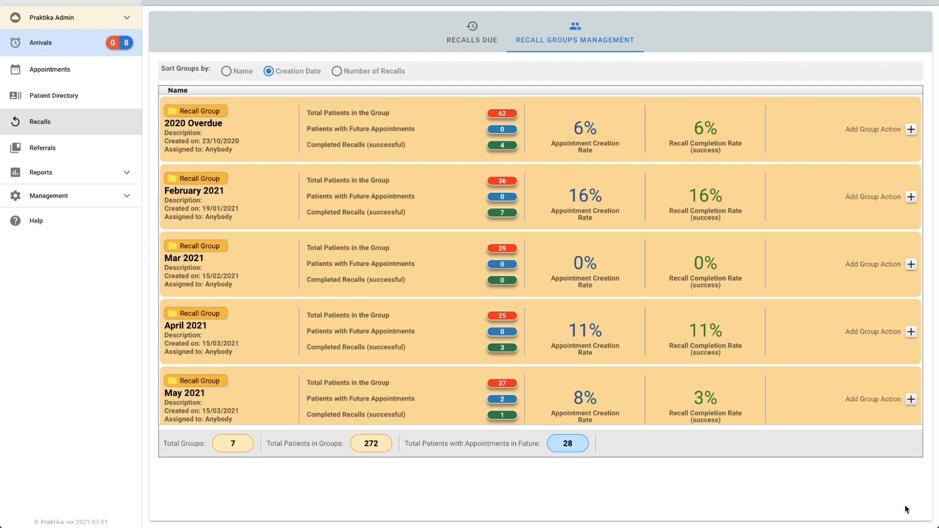
mouse_move(661, 171)
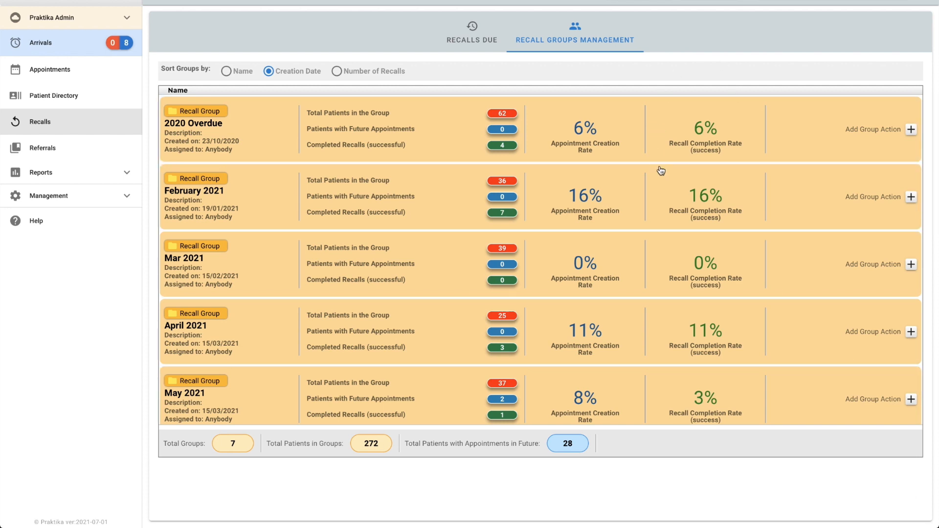
mouse_move(612, 367)
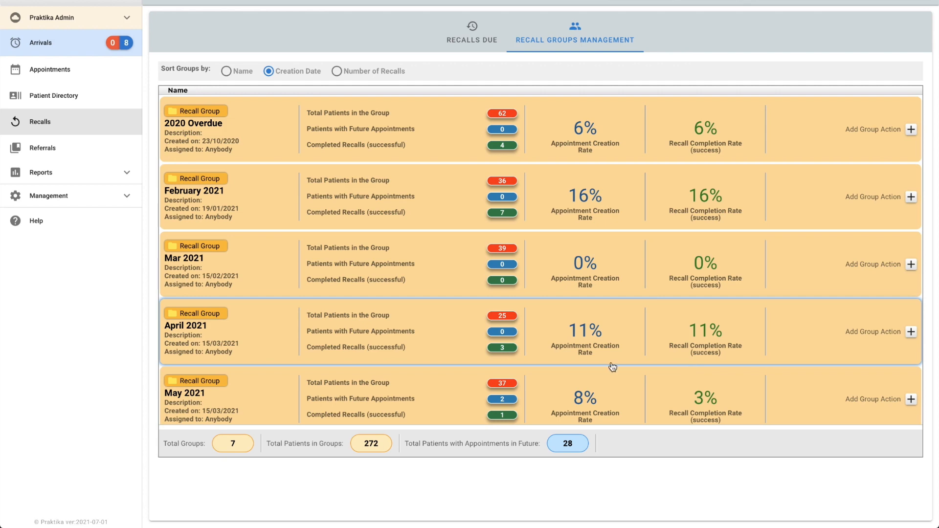
scroll("down", 3)
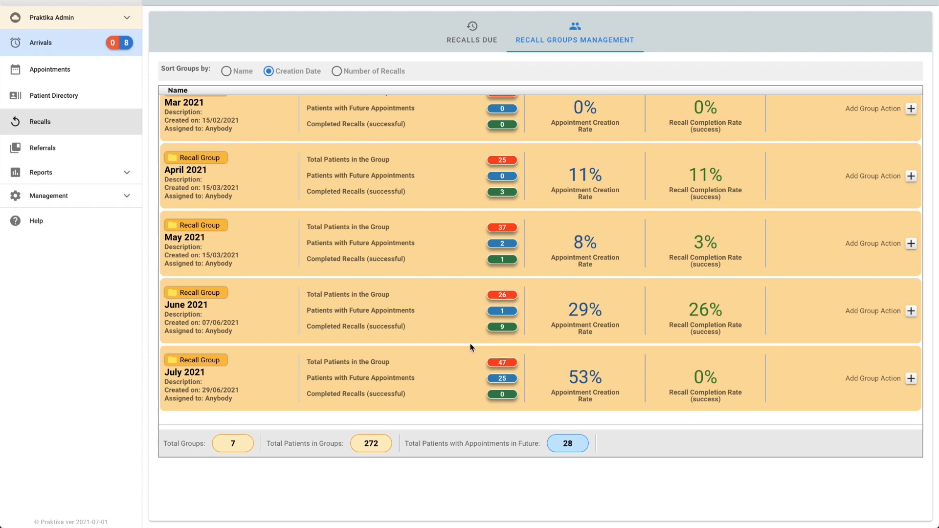
scroll("up", 3)
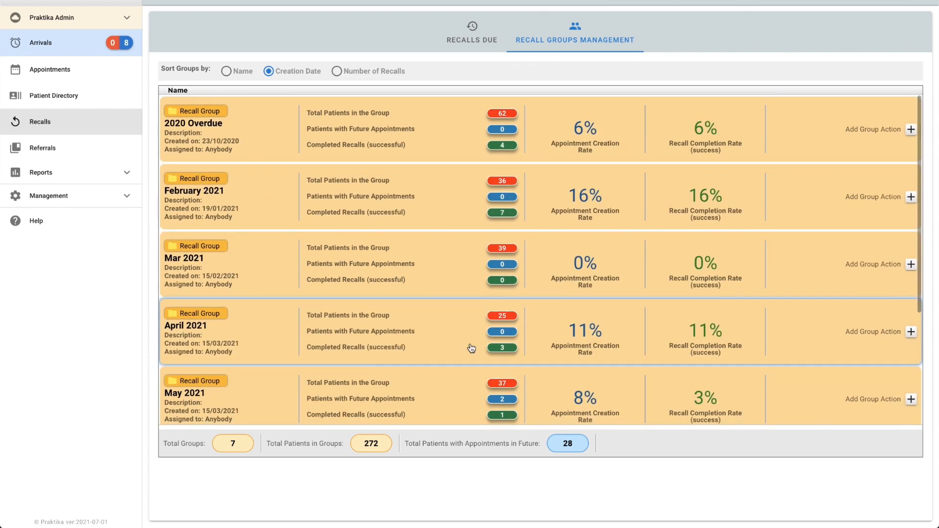
scroll("down", 3)
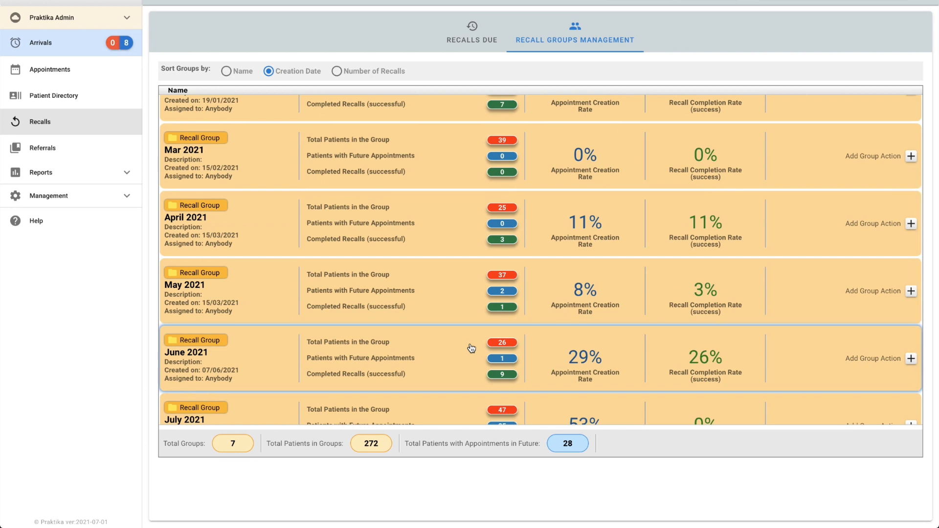
scroll("down", 3)
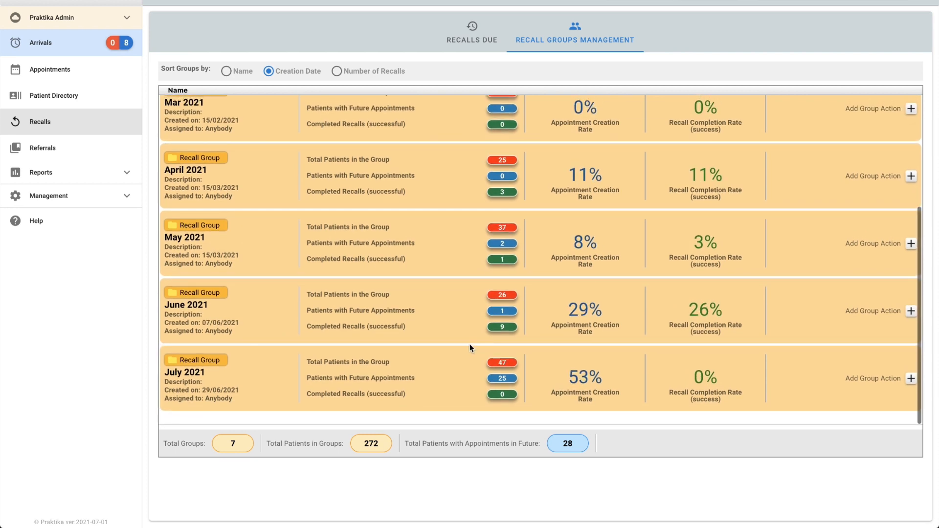
mouse_move(99, 317)
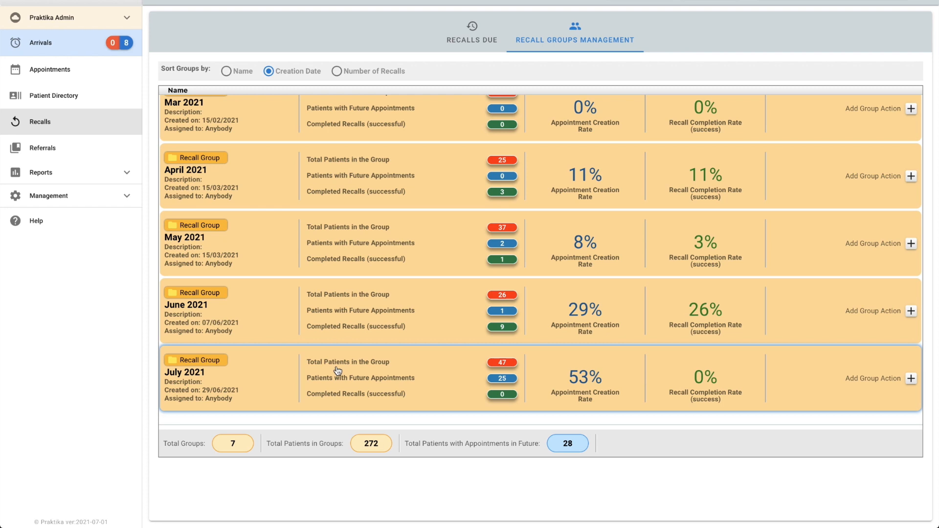
mouse_move(277, 365)
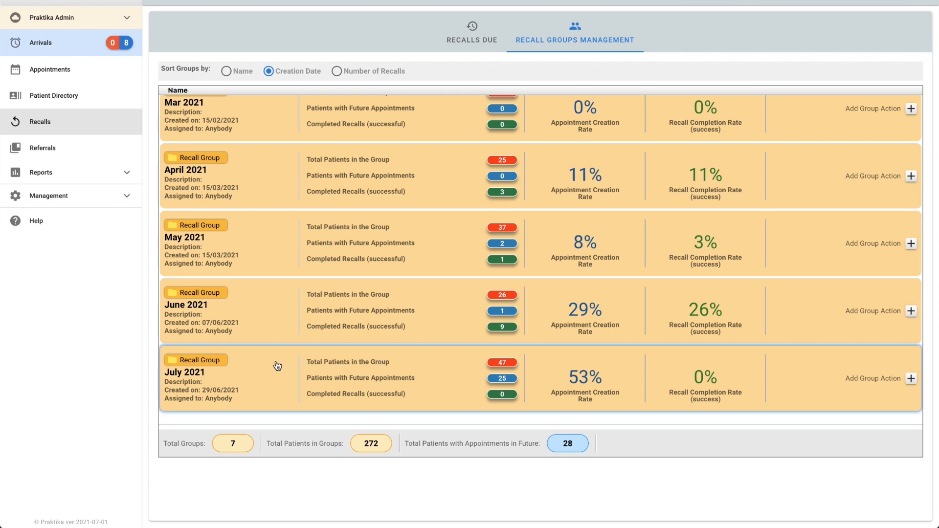